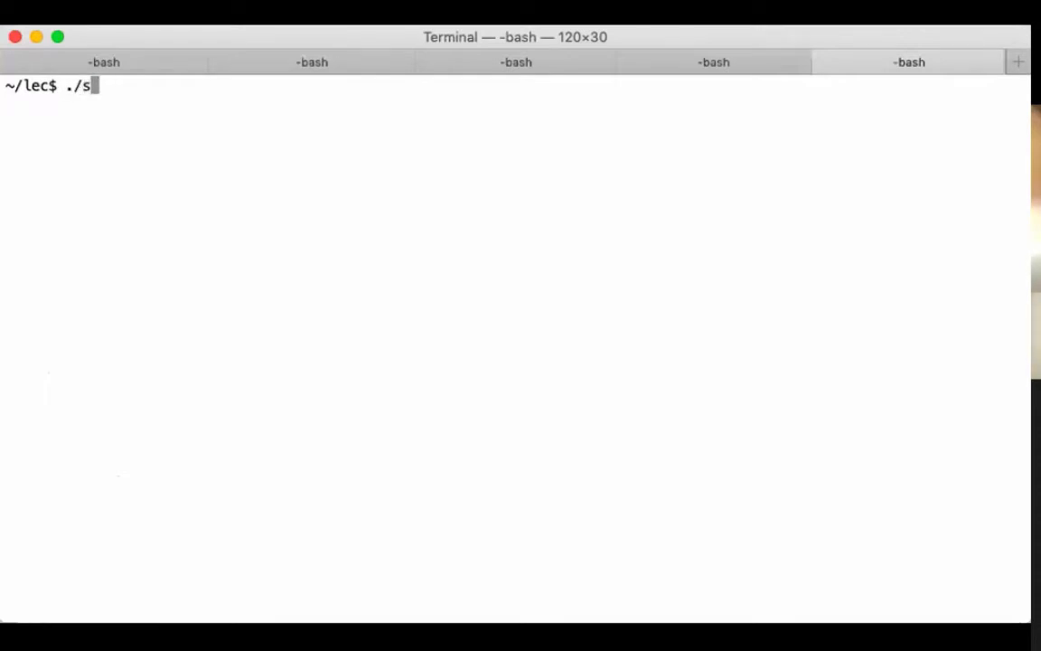
- Launch the CS 61A Scheme interpreter with ./scheme
{"action": "key", "text": "Return"}
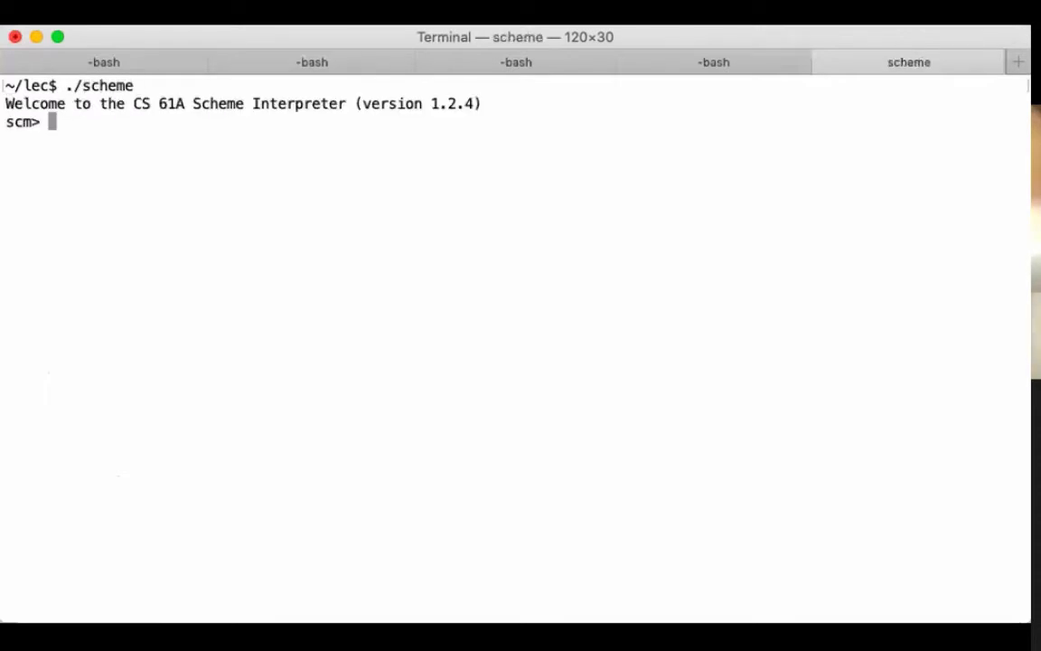
- Evaluate (if #t (begin (fd 10) (rt 90) (fd 10)) (print 'hi)) at the scm> prompt
{"action": "type", "text": "(if"}
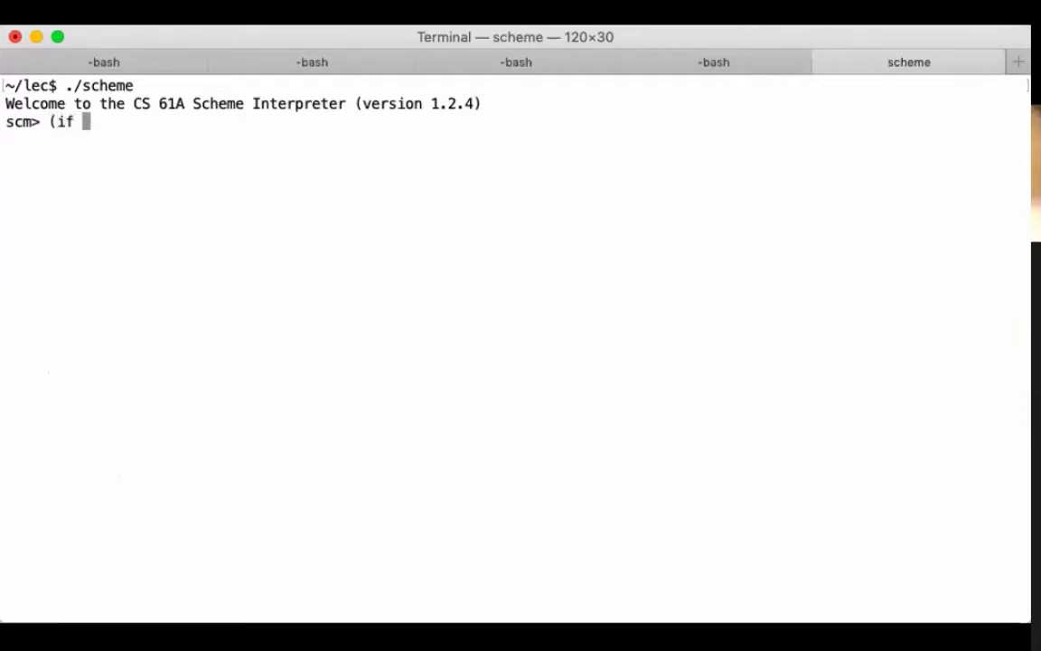
{"action": "type", "text": "#t .."}
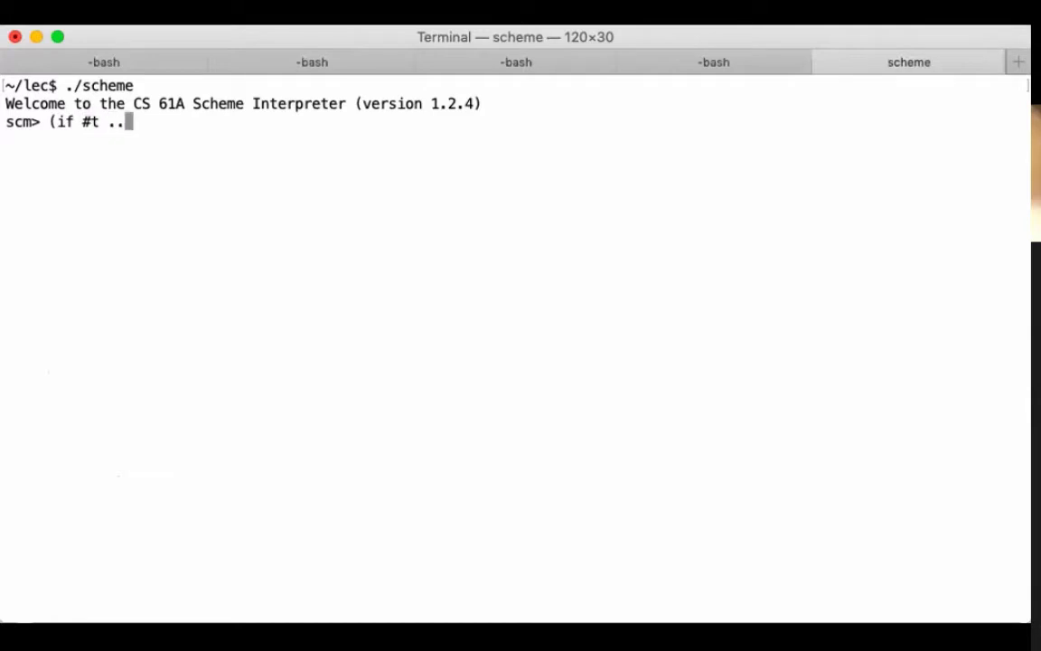
{"action": "type", "text": ".."}
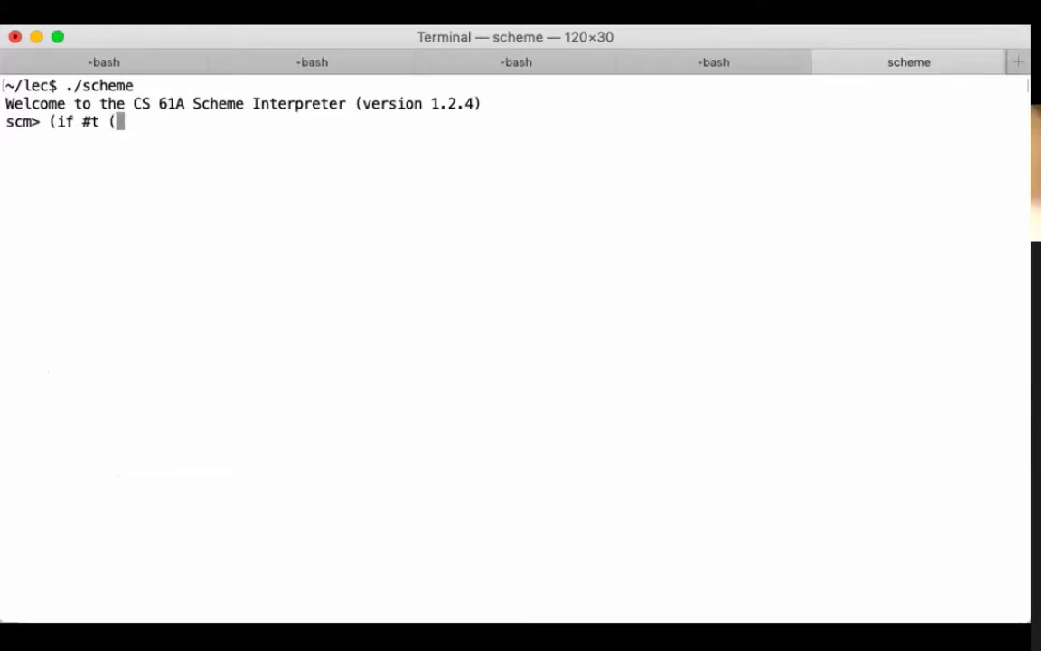
{"action": "type", "text": "fd 10"}
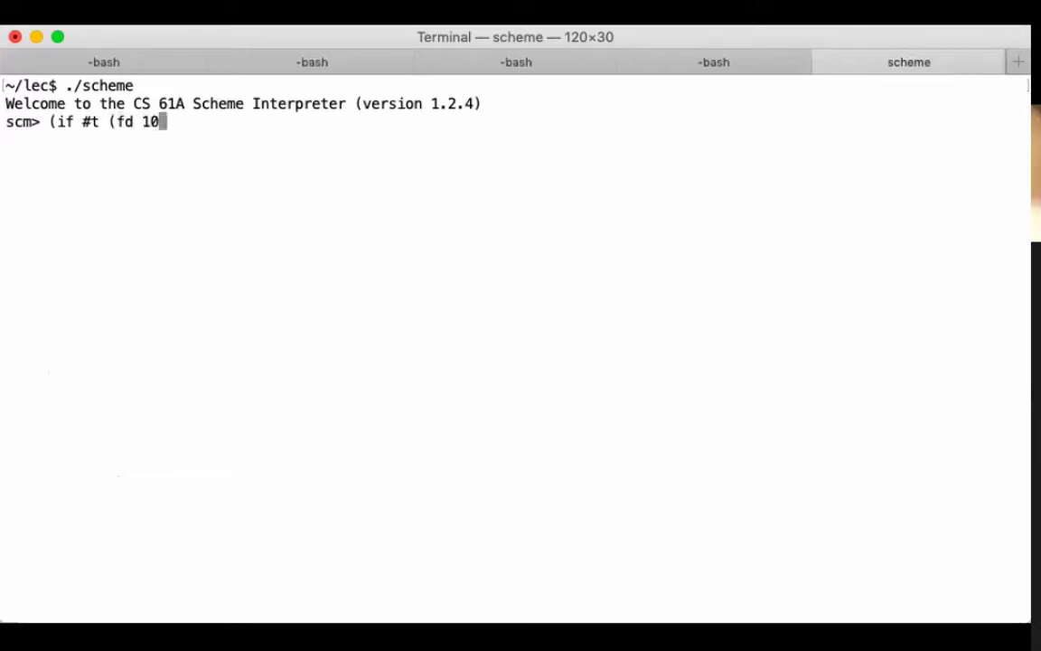
{"action": "type", "text": ") (rt"}
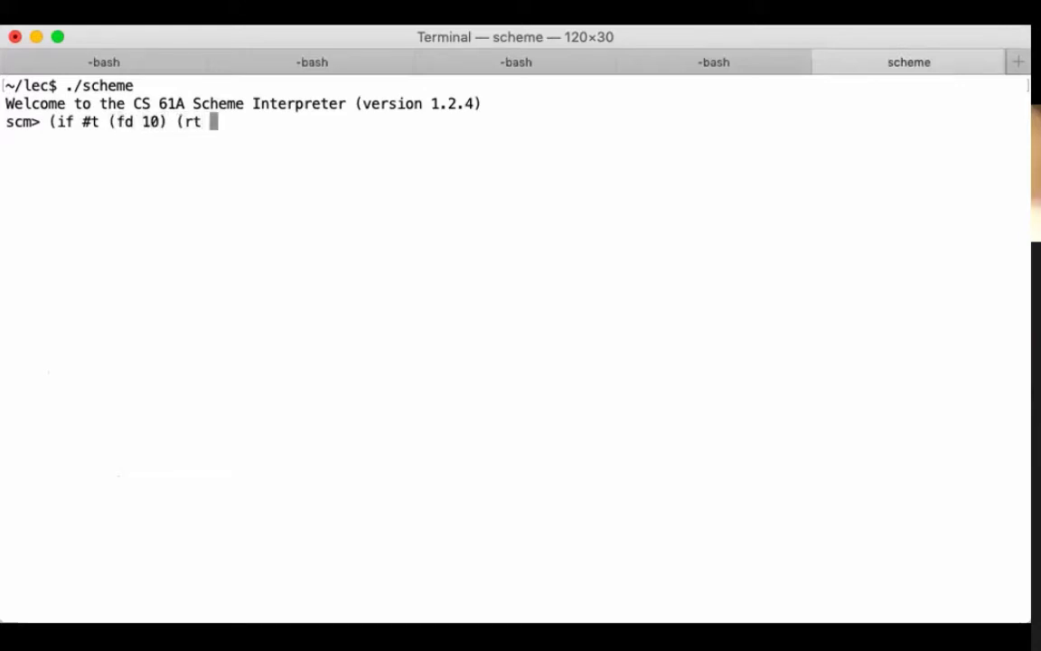
{"action": "type", "text": "90) ("}
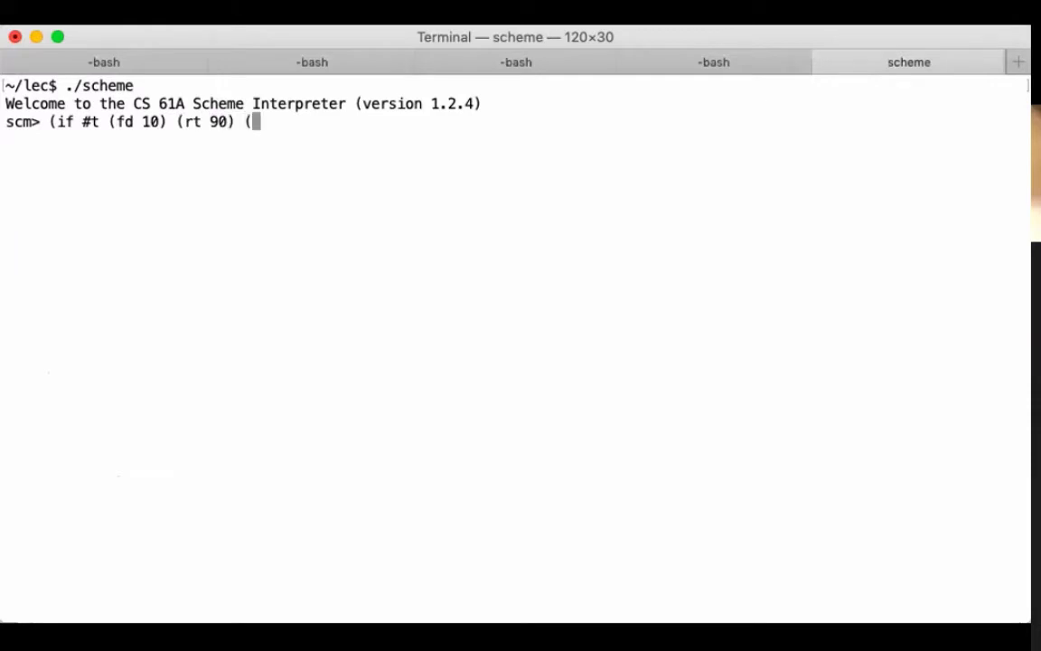
{"action": "type", "text": "fd 10)"}
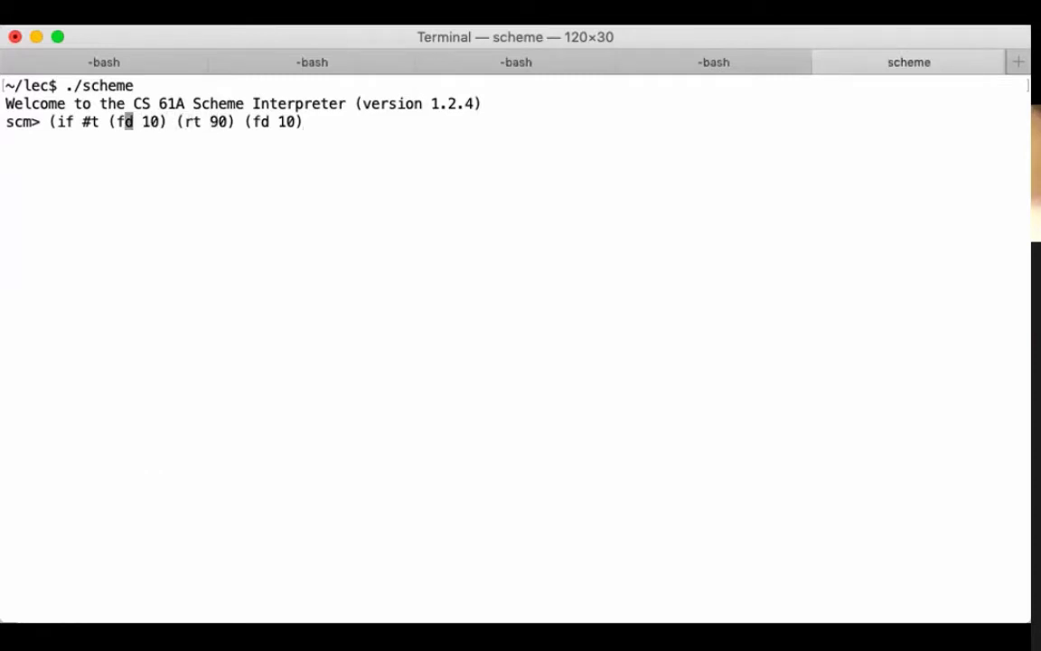
{"action": "type", "text": "begin"}
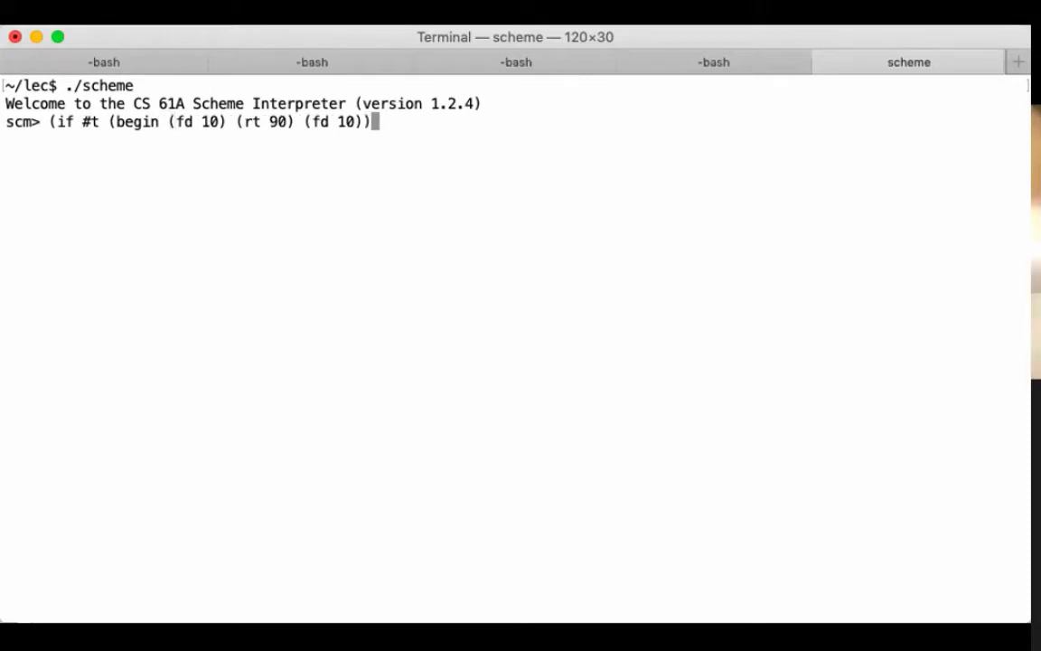
{"action": "mouse_move", "coordinate": [184, 130]}
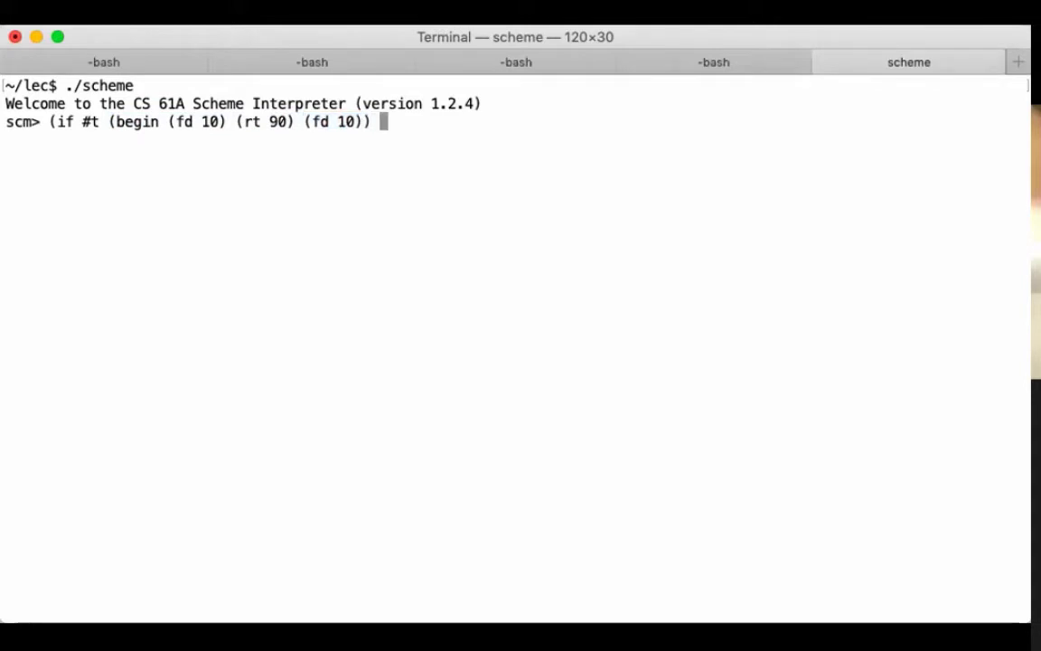
{"action": "type", "text": "(prin"}
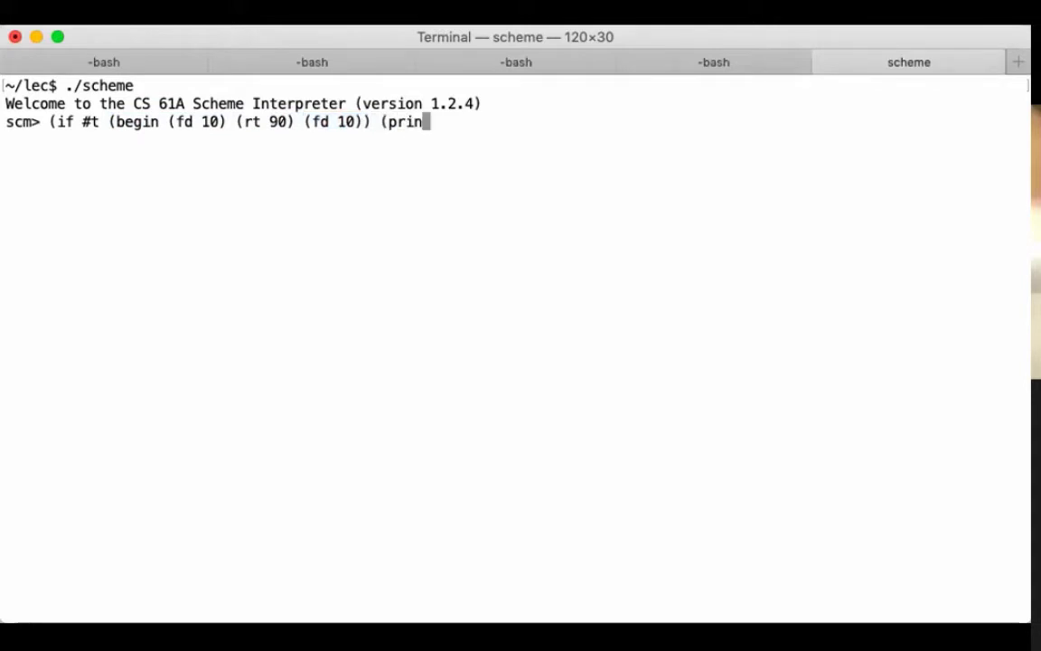
{"action": "type", "text": "t 'hi))"}
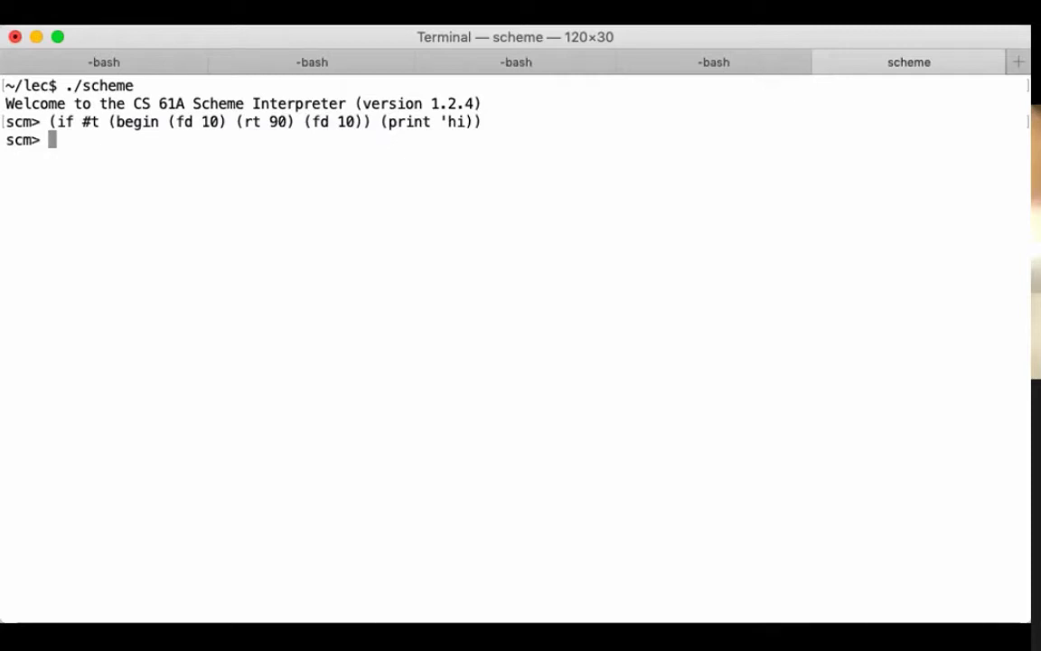
{"action": "mouse_move", "coordinate": [201, 224]}
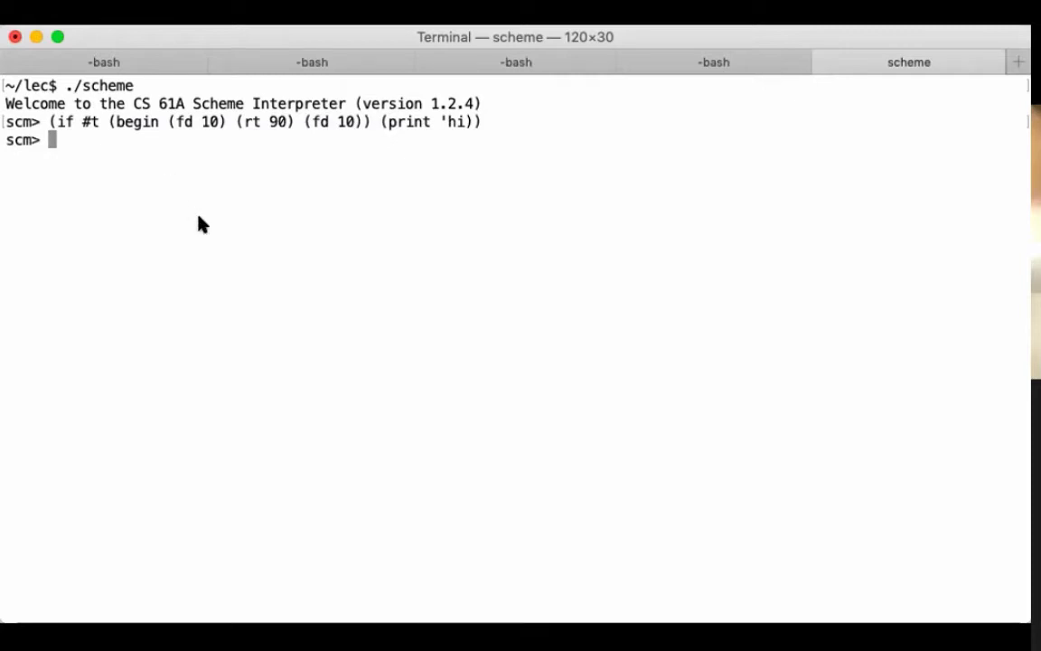
{"action": "mouse_move", "coordinate": [460, 231]}
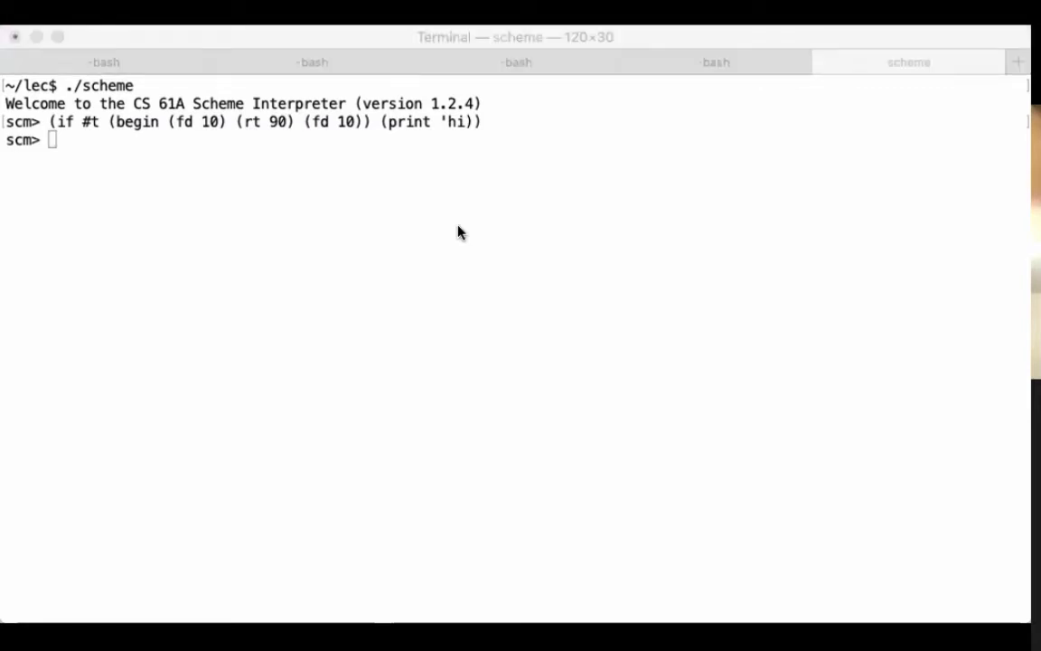
{"action": "mouse_move", "coordinate": [376, 185]}
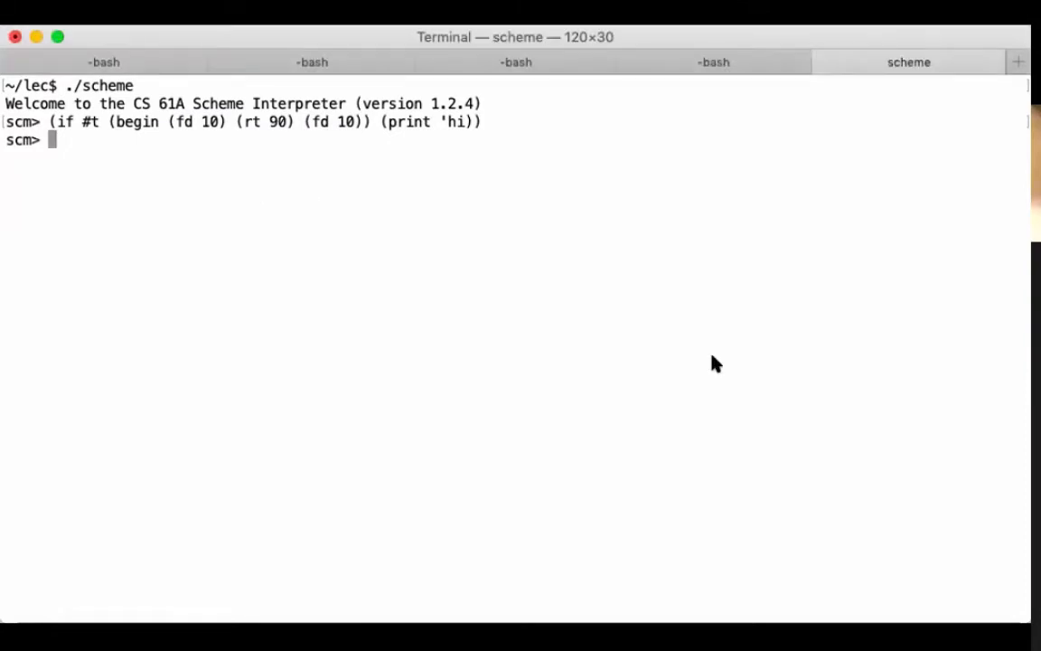
- Enter ((lambda (x y z) (y x z)) 1 / 2), applying the lambda to 1, / and 2
{"action": "type", "text": "(lambda"}
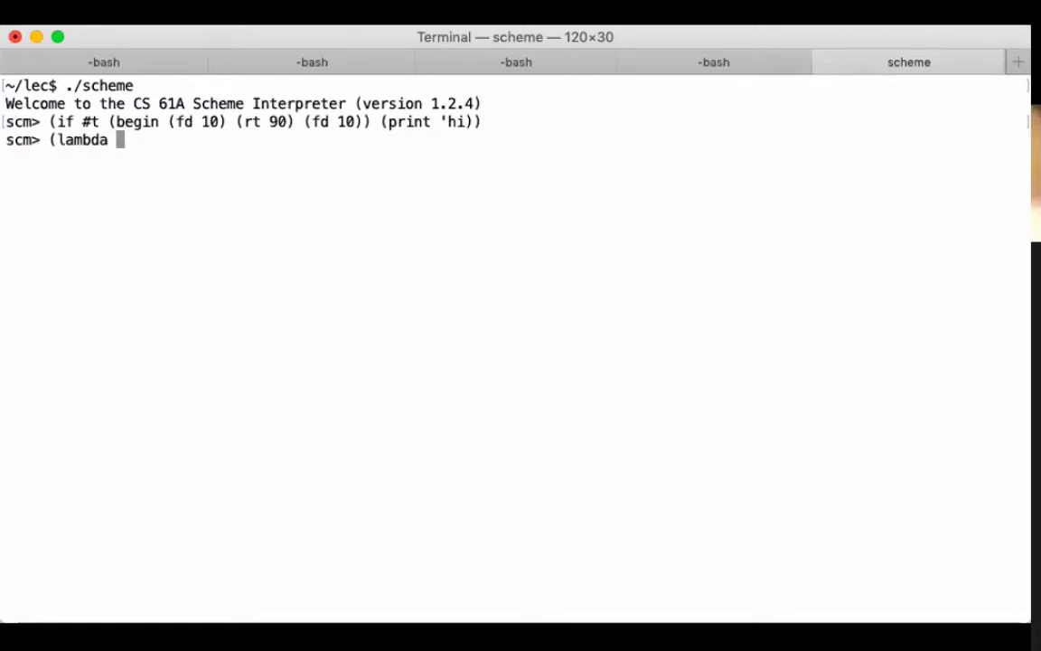
{"action": "type", "text": "("}
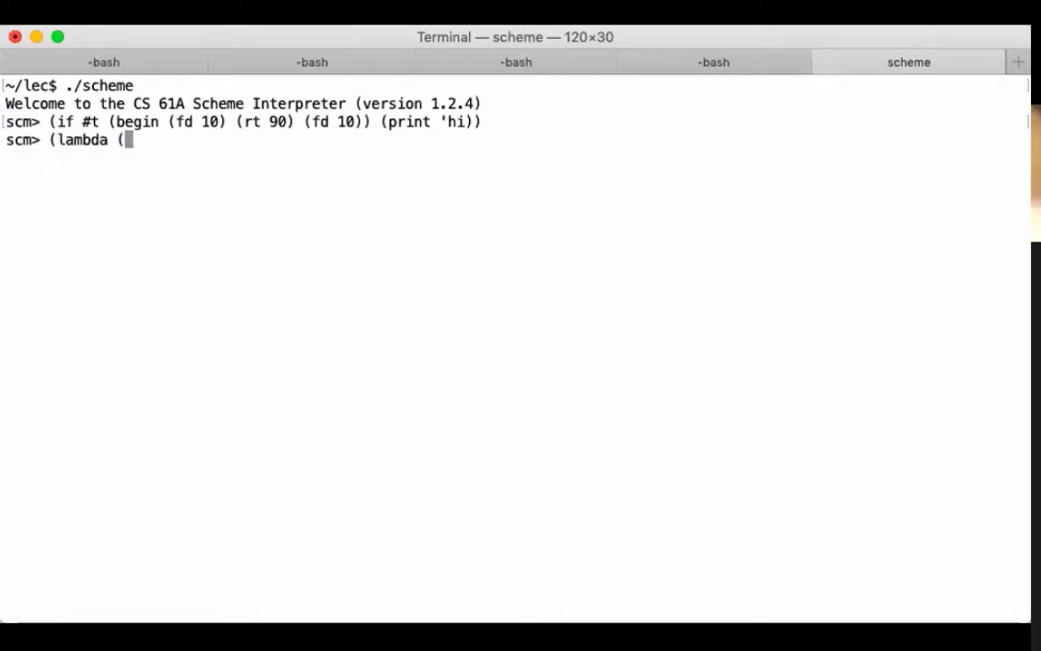
{"action": "type", "text": "x y"}
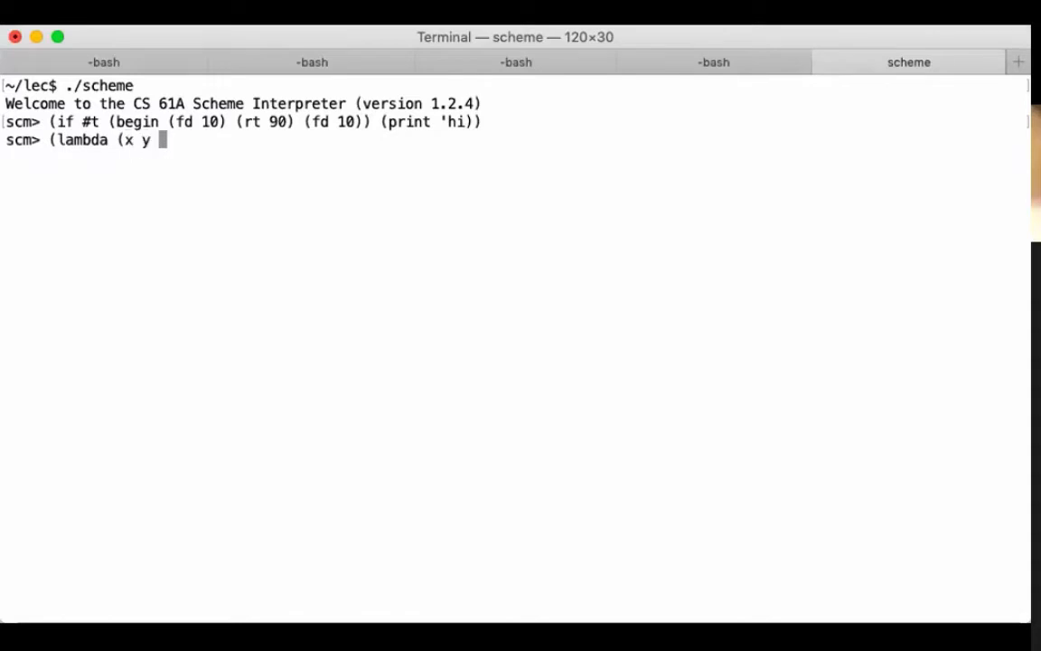
{"action": "type", "text": "z)"}
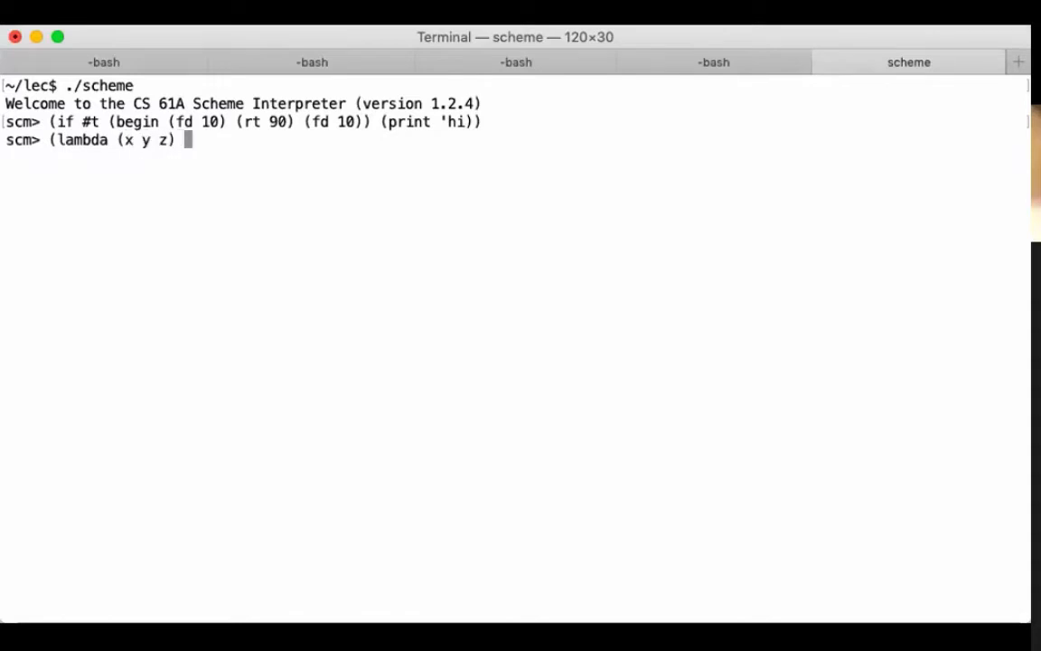
{"action": "type", "text": "(y x z"}
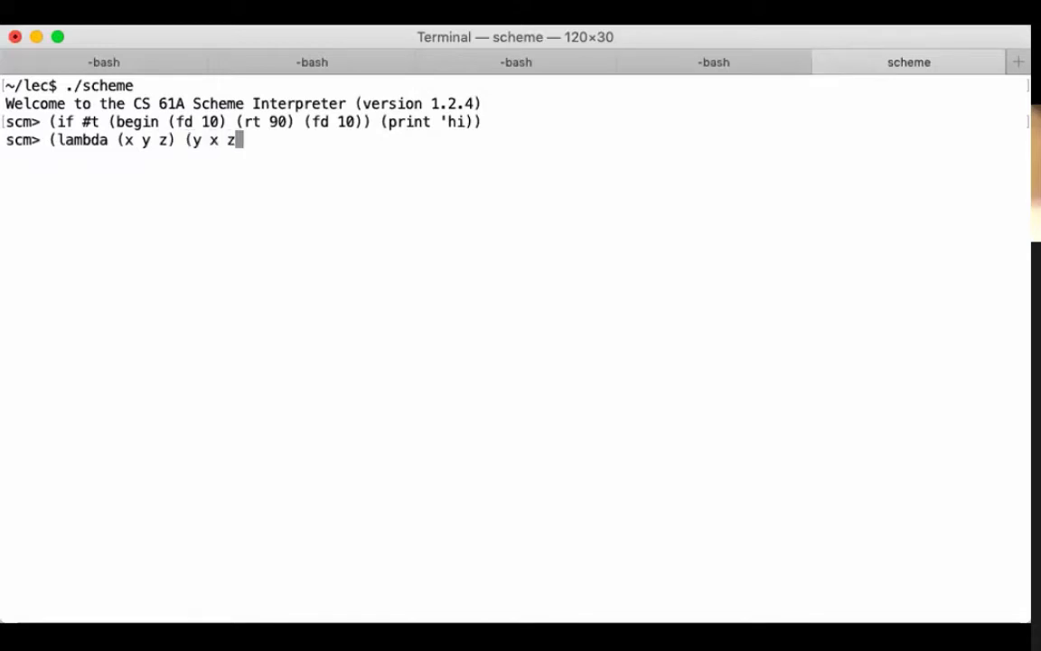
{"action": "type", "text": "))"}
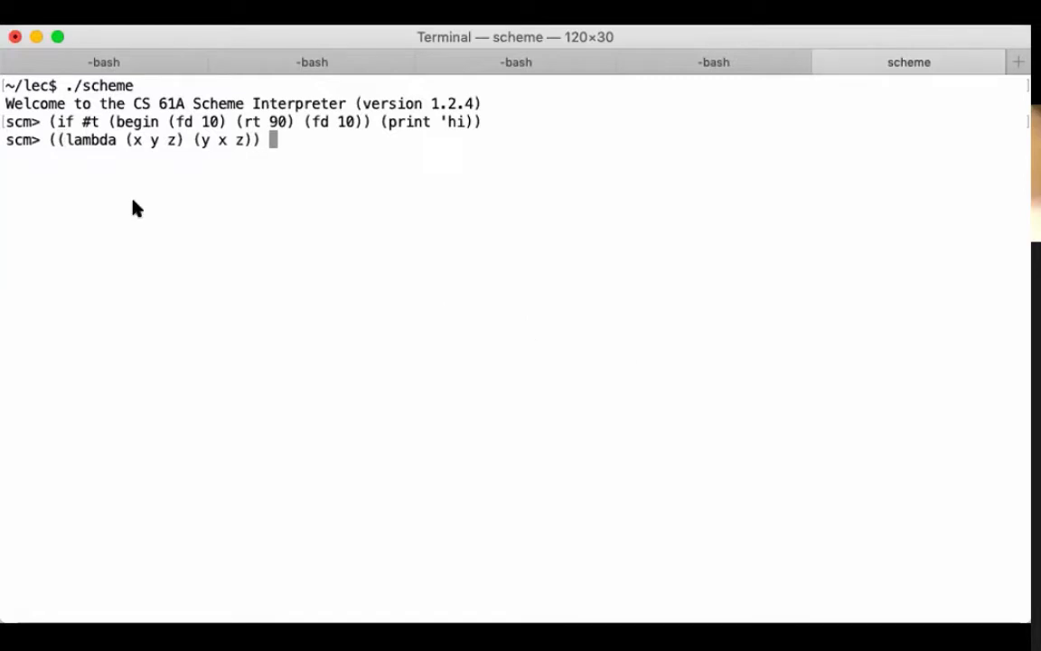
{"action": "left_click_drag", "start_coordinate": [56, 139], "coordinate": [244, 139]}
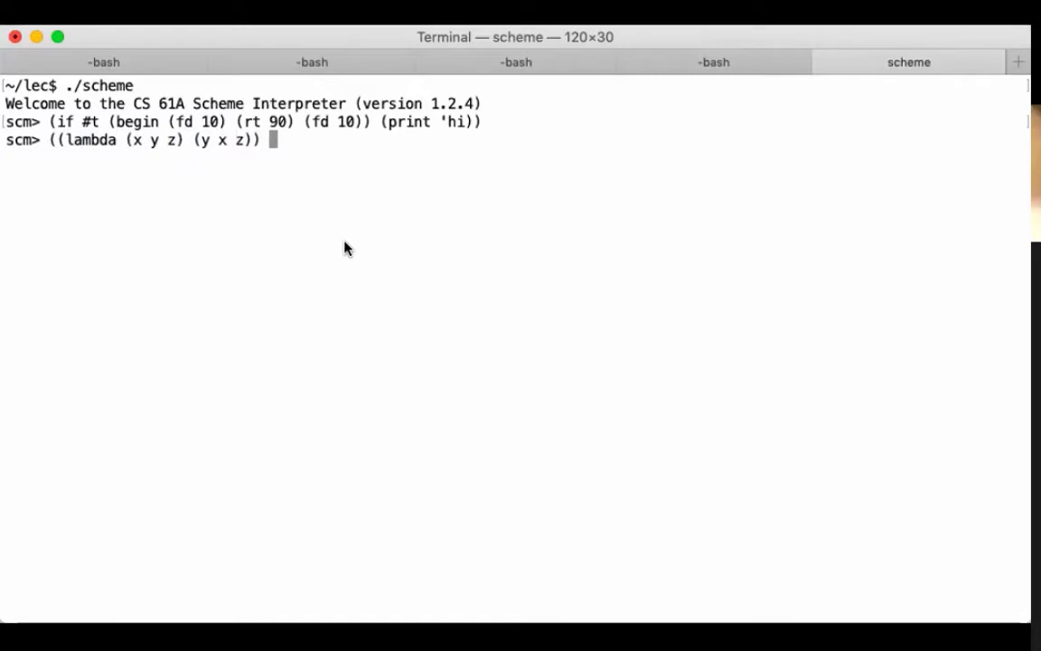
{"action": "type", "text": "1 / 2)"}
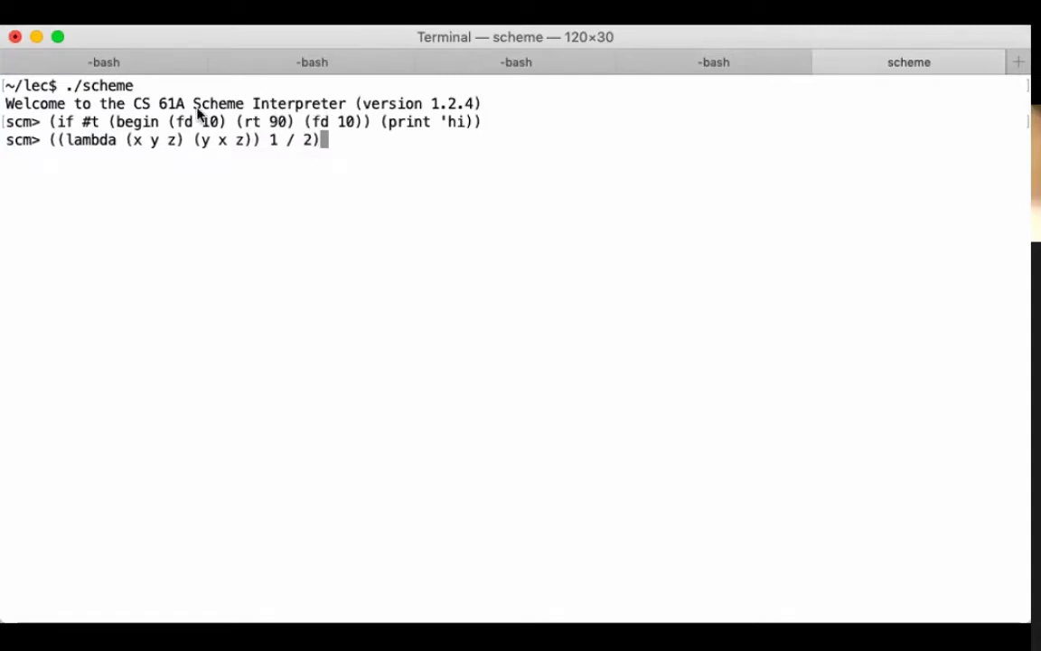
{"action": "mouse_move", "coordinate": [202, 148]}
{"action": "type", "text": "'/"}
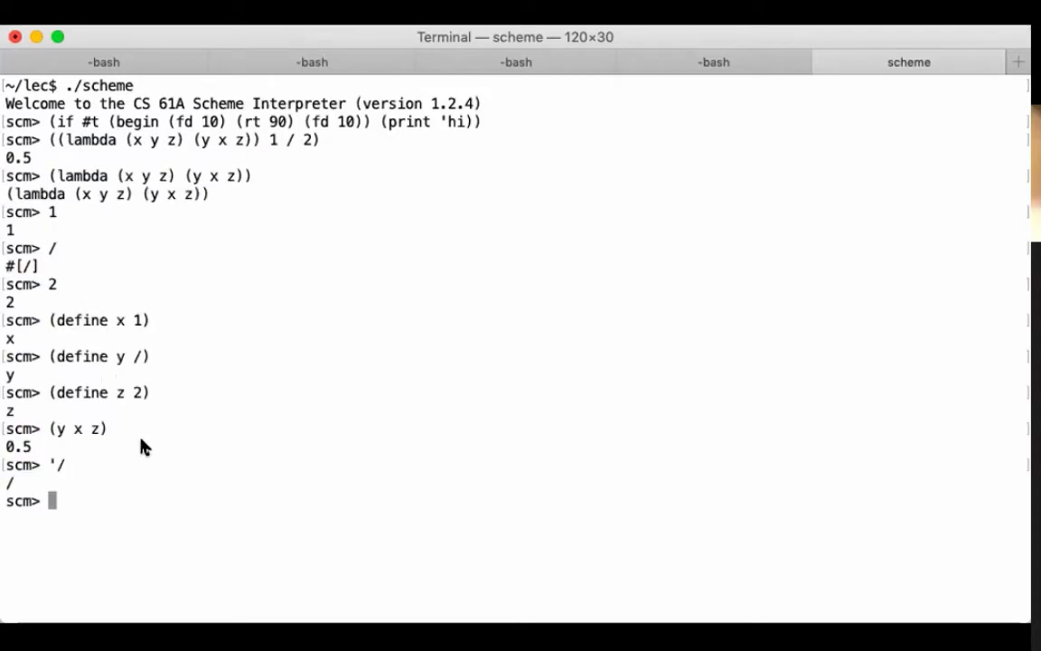
{"action": "mouse_move", "coordinate": [58, 474]}
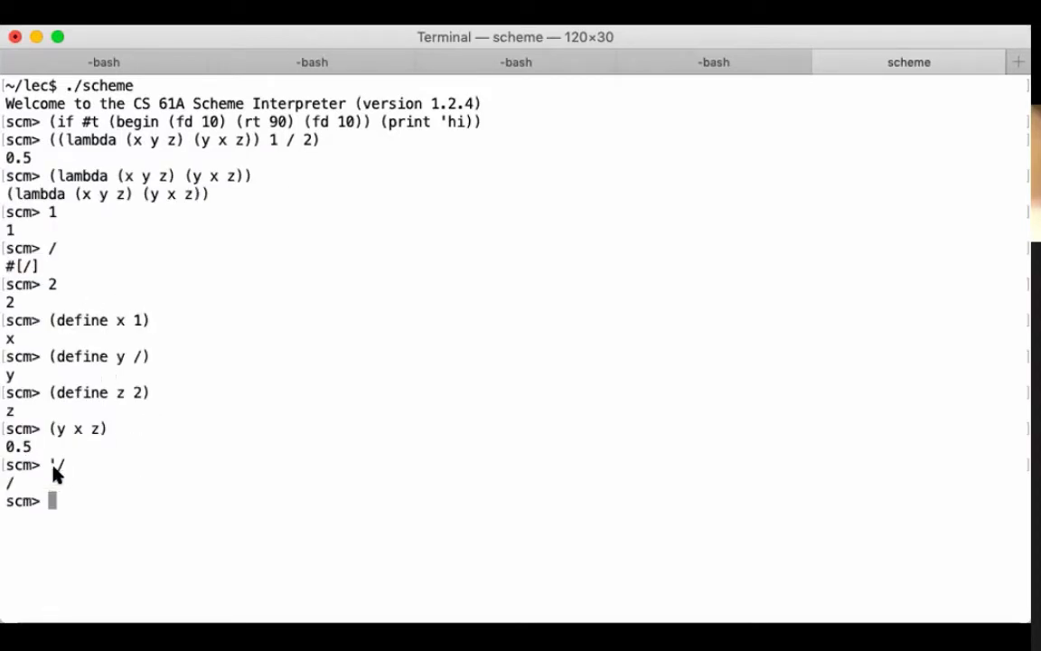
- Evaluate the quoted symbol '/ so the interpreter echoes back /
{"action": "type", "text": "'a"}
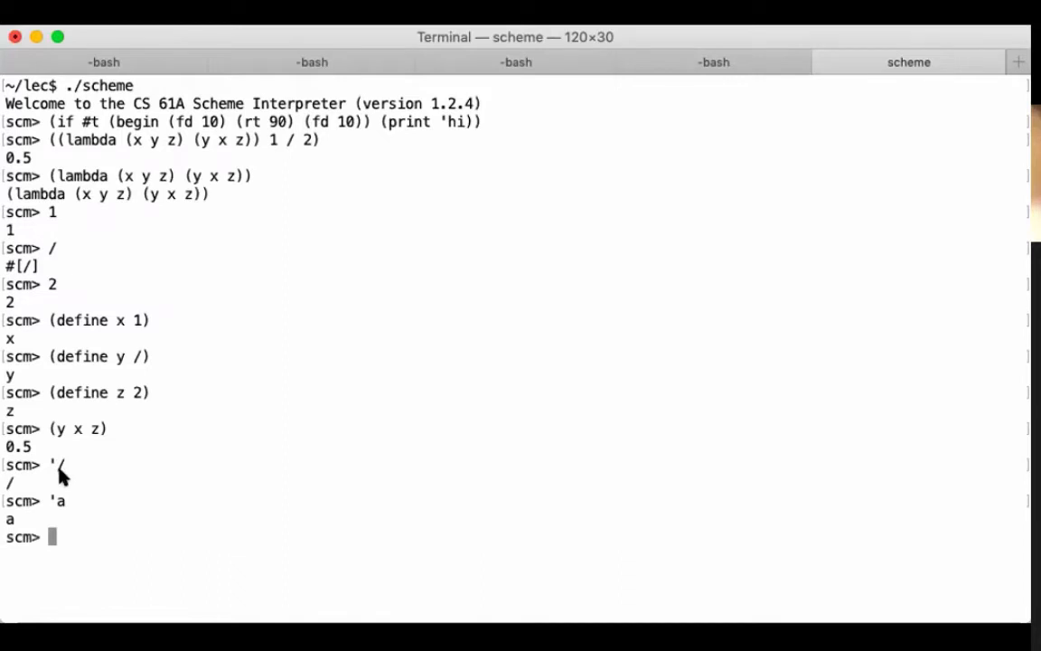
{"action": "mouse_move", "coordinate": [11, 519]}
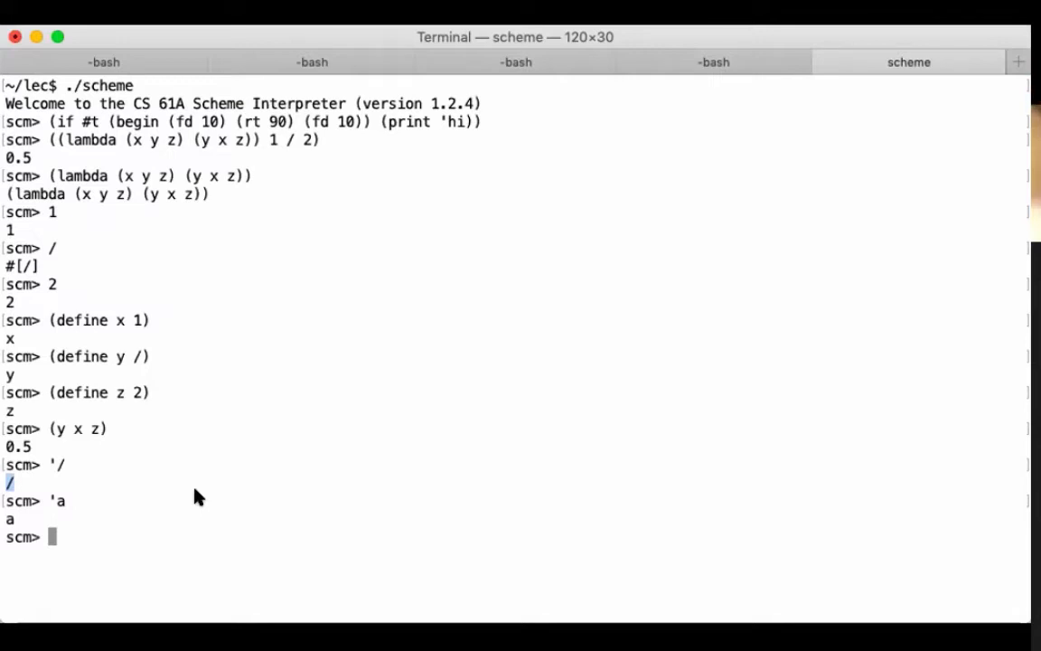
{"action": "mouse_move", "coordinate": [33, 487]}
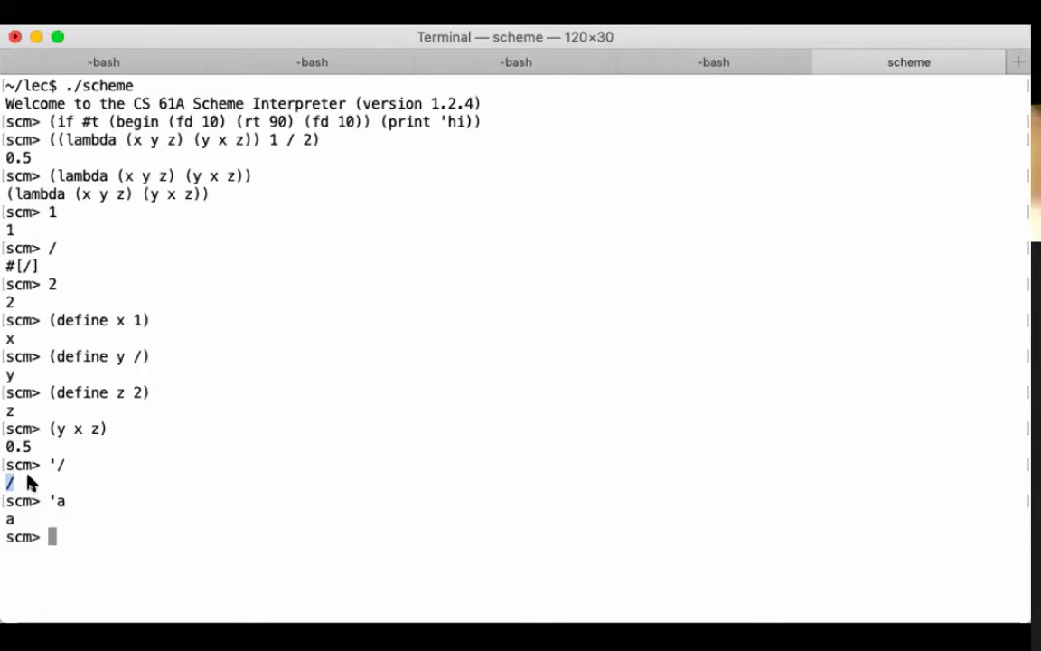
{"action": "mouse_move", "coordinate": [86, 515]}
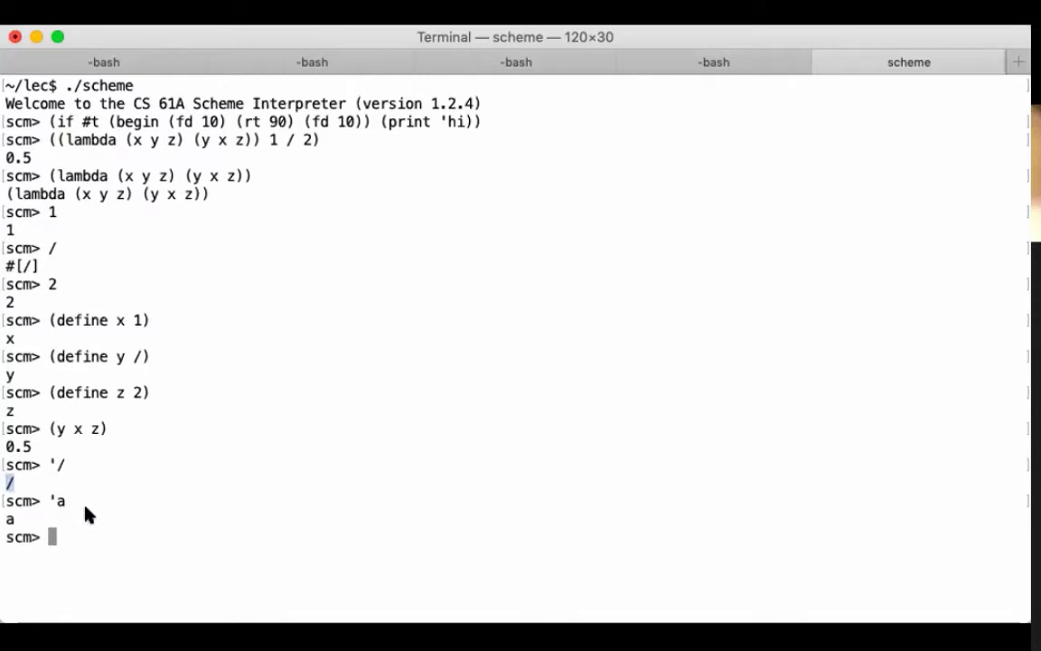
{"action": "mouse_move", "coordinate": [14, 519]}
{"action": "type", "text": "'"}
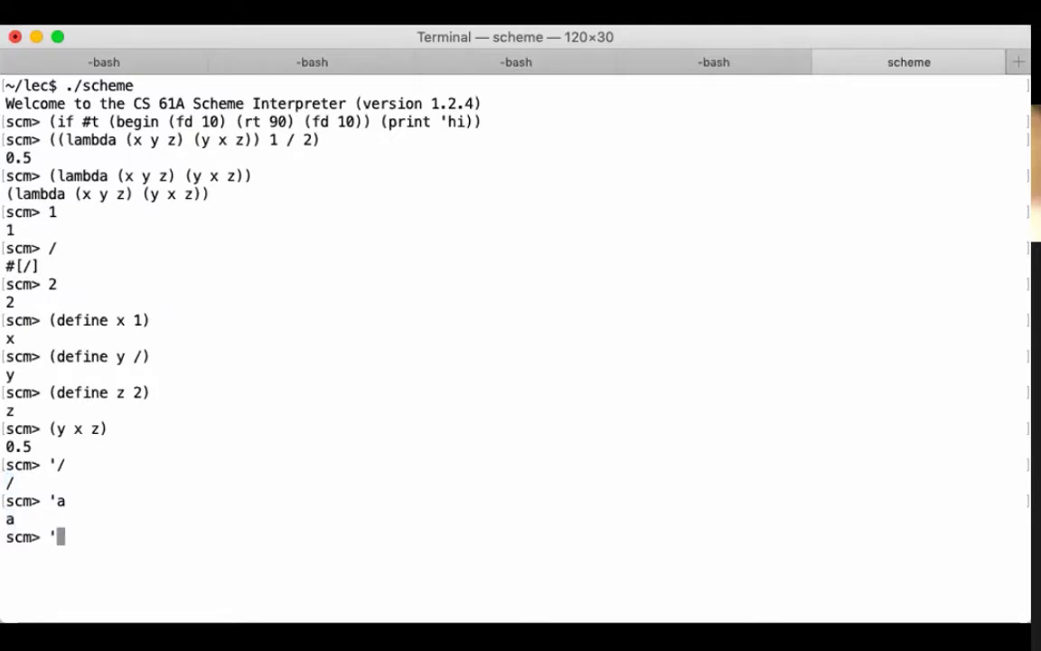
- Evaluate (eval '/) and (eval (quote /)), both returning the division procedure #[/]
{"action": "type", "text": "/"}
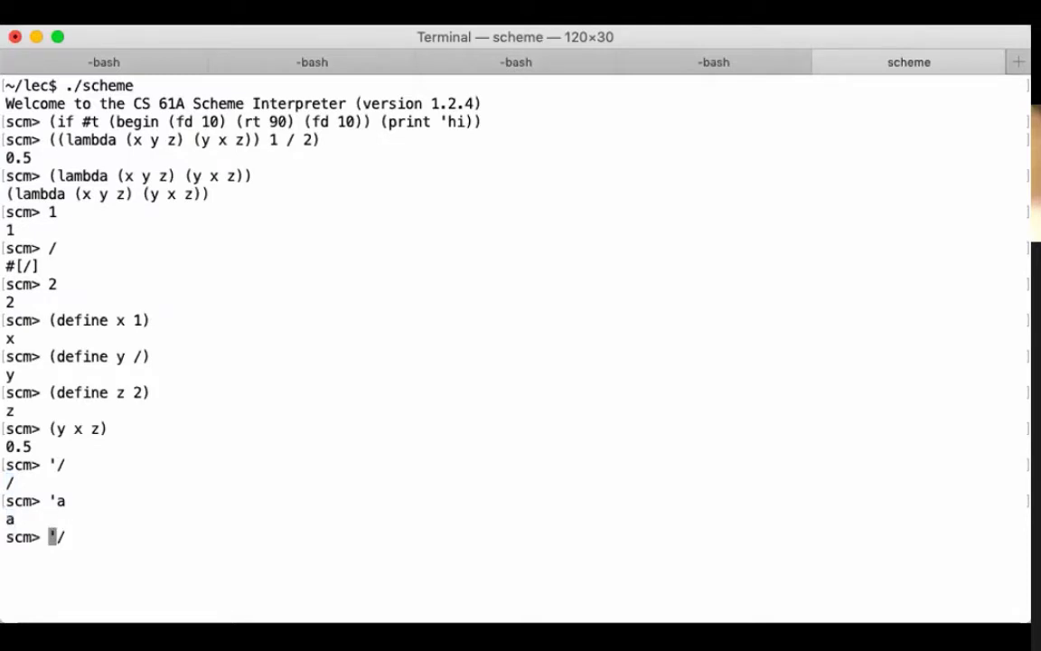
{"action": "type", "text": "(eval"}
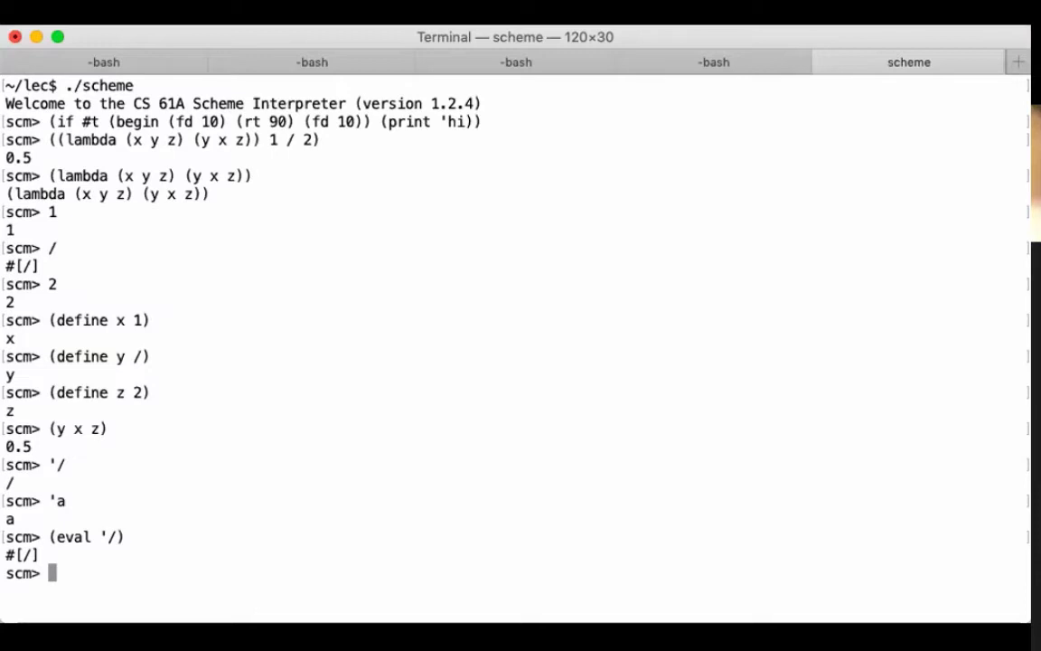
{"action": "mouse_move", "coordinate": [106, 539]}
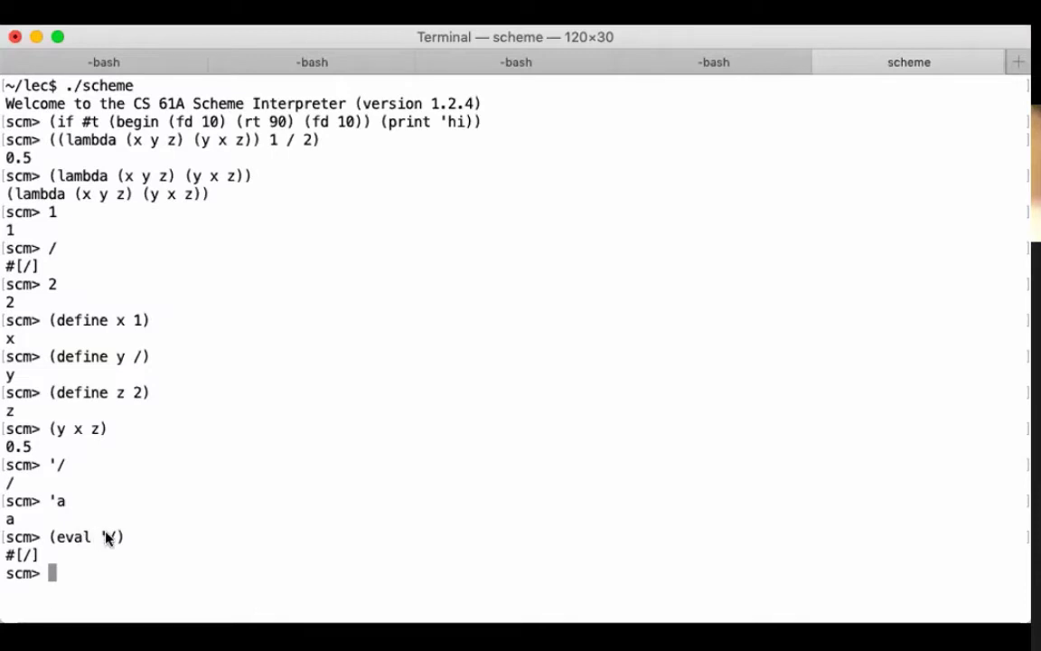
{"action": "double_click", "coordinate": [108, 537]}
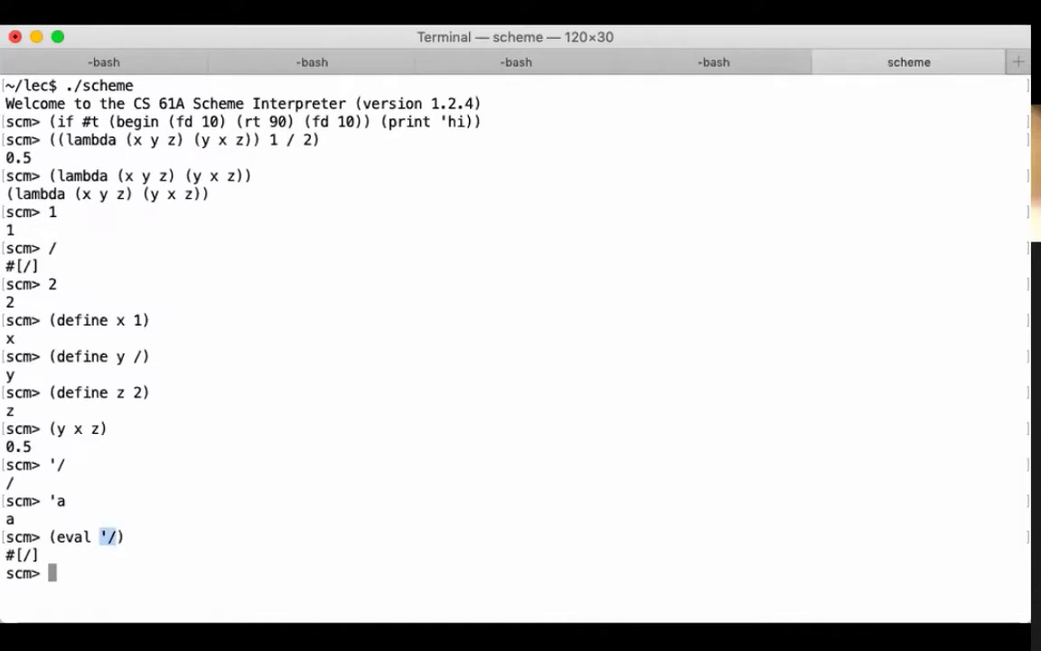
{"action": "type", "text": "(quote /))"}
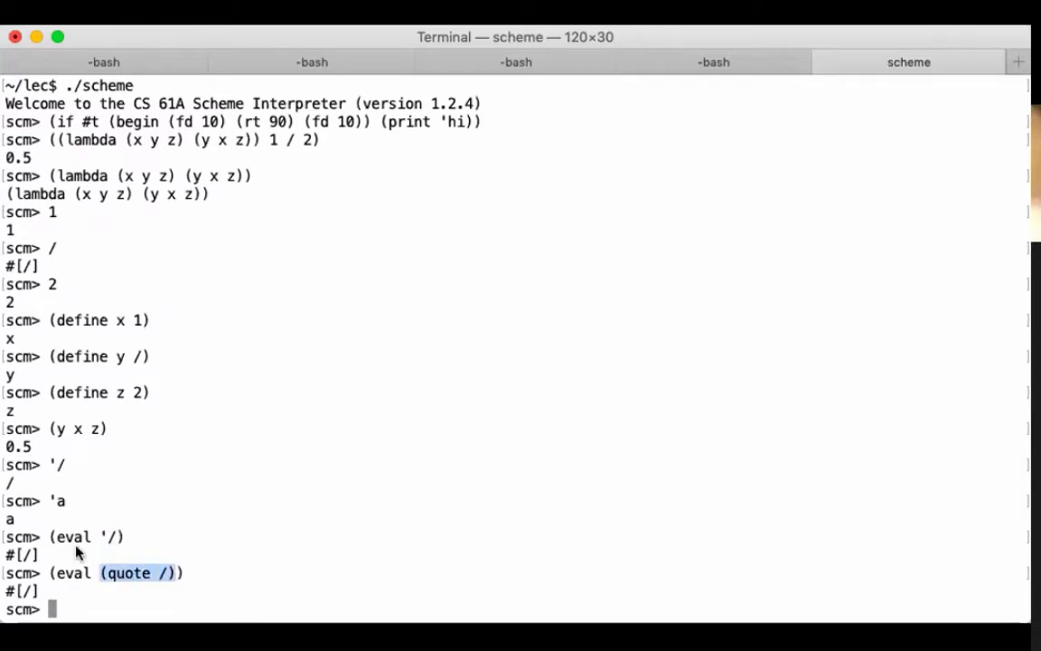
{"action": "mouse_move", "coordinate": [132, 535]}
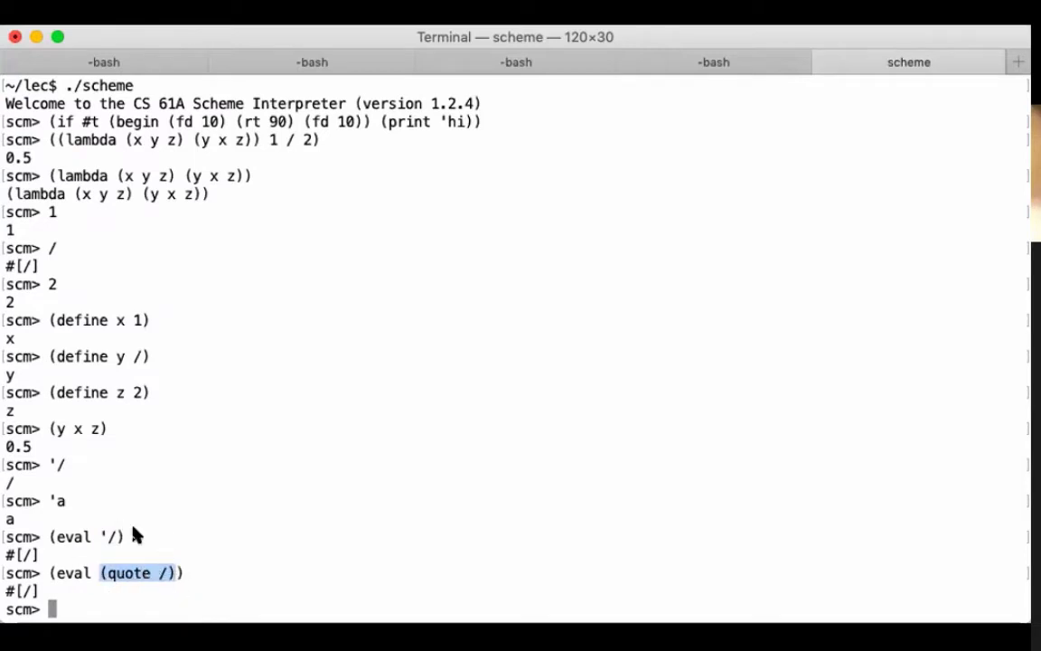
{"action": "mouse_move", "coordinate": [116, 572]}
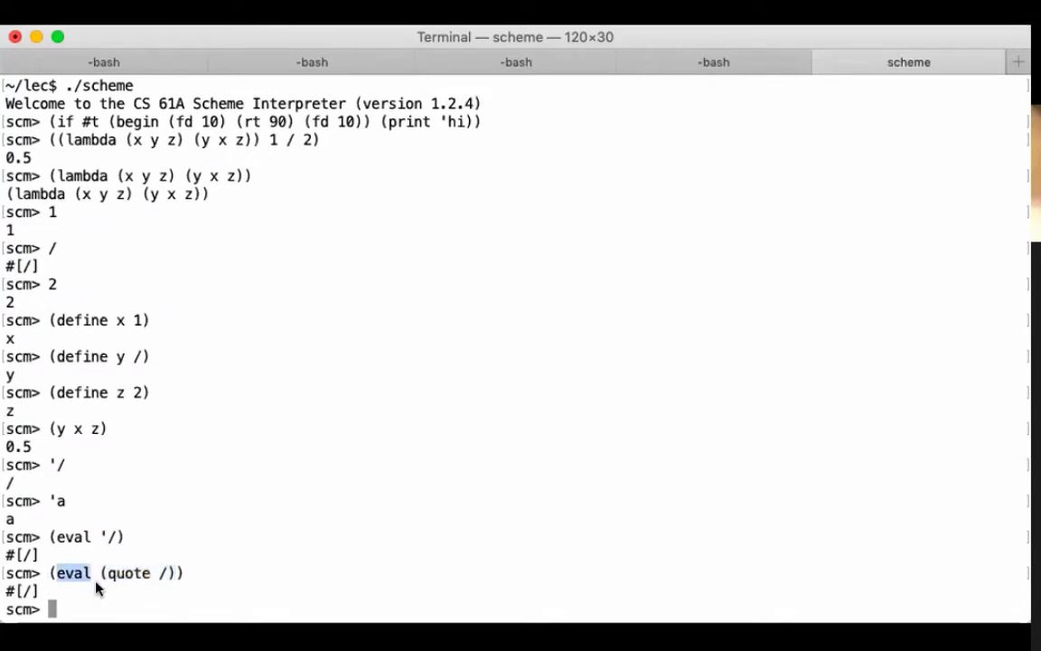
{"action": "mouse_move", "coordinate": [76, 585]}
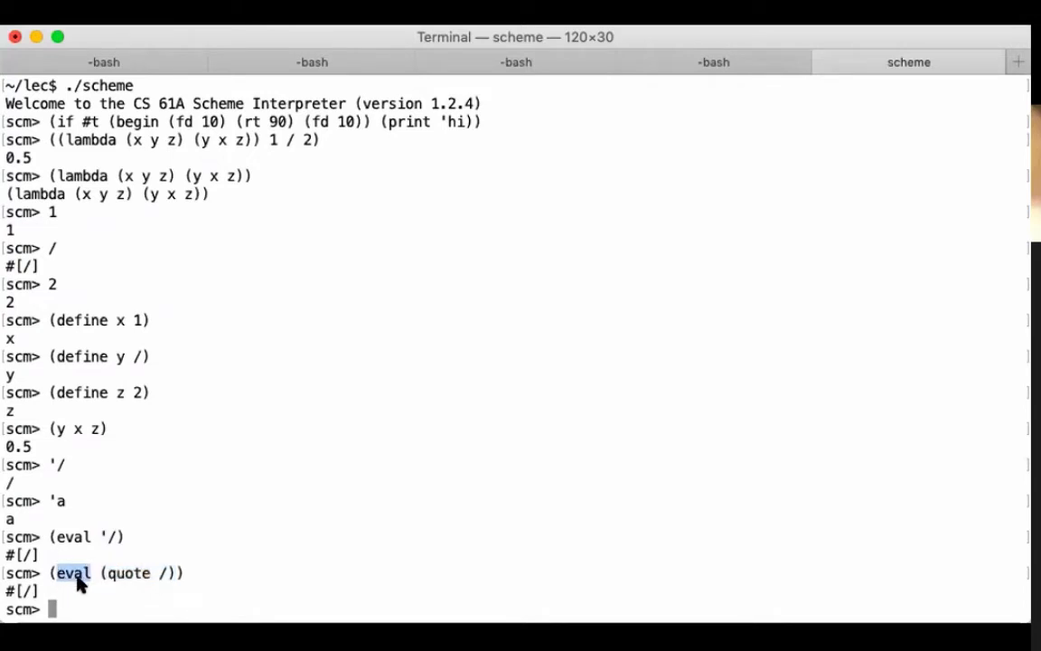
{"action": "mouse_move", "coordinate": [154, 599]}
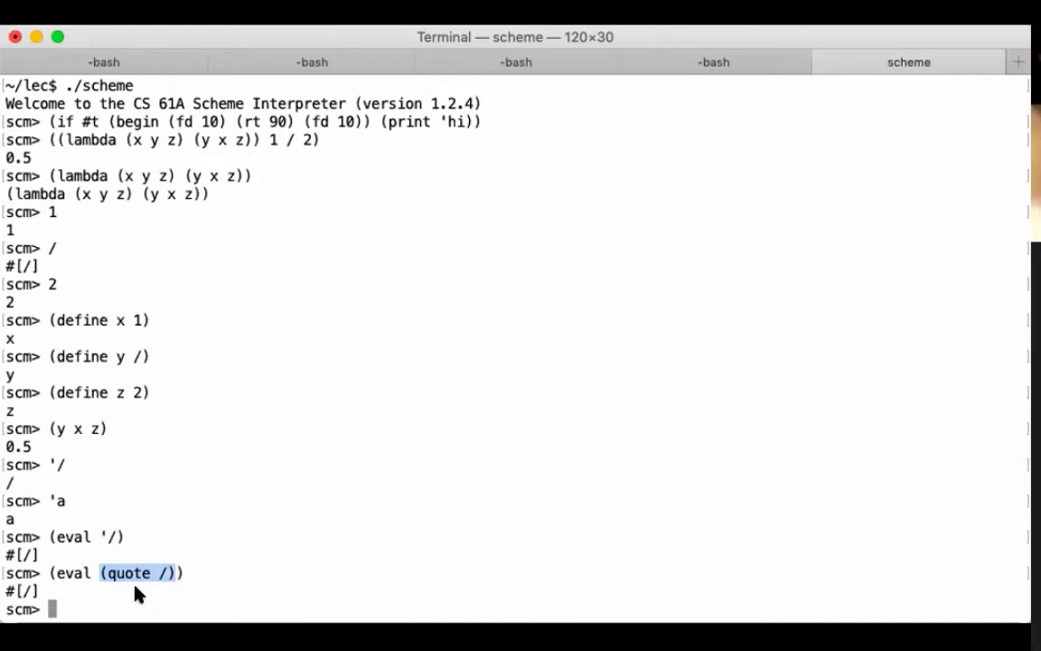
{"action": "mouse_move", "coordinate": [156, 557]}
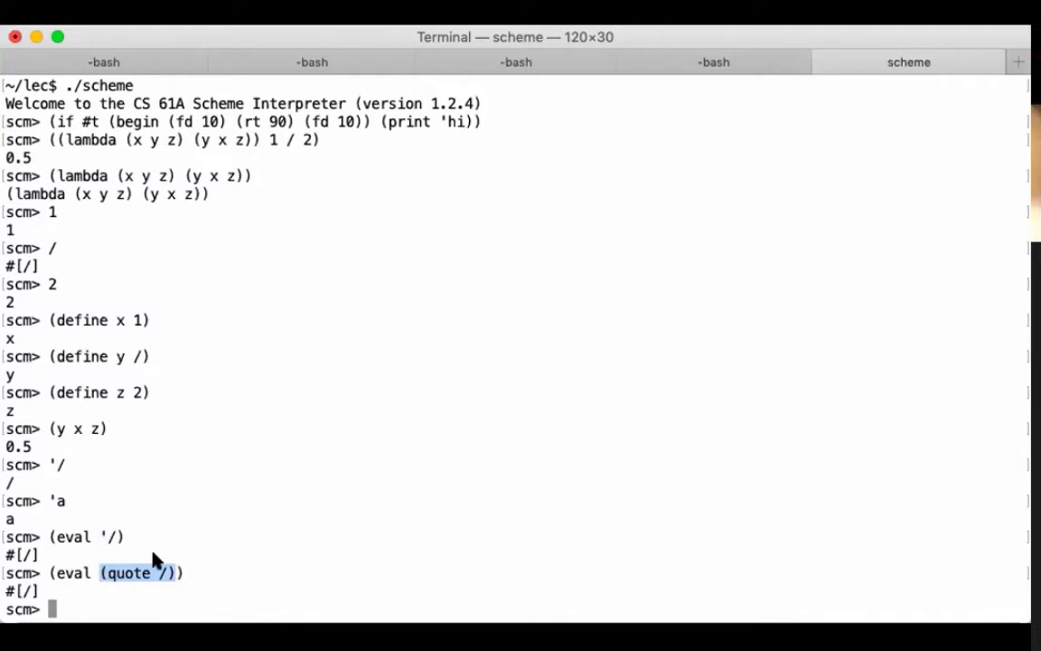
{"action": "mouse_move", "coordinate": [202, 549]}
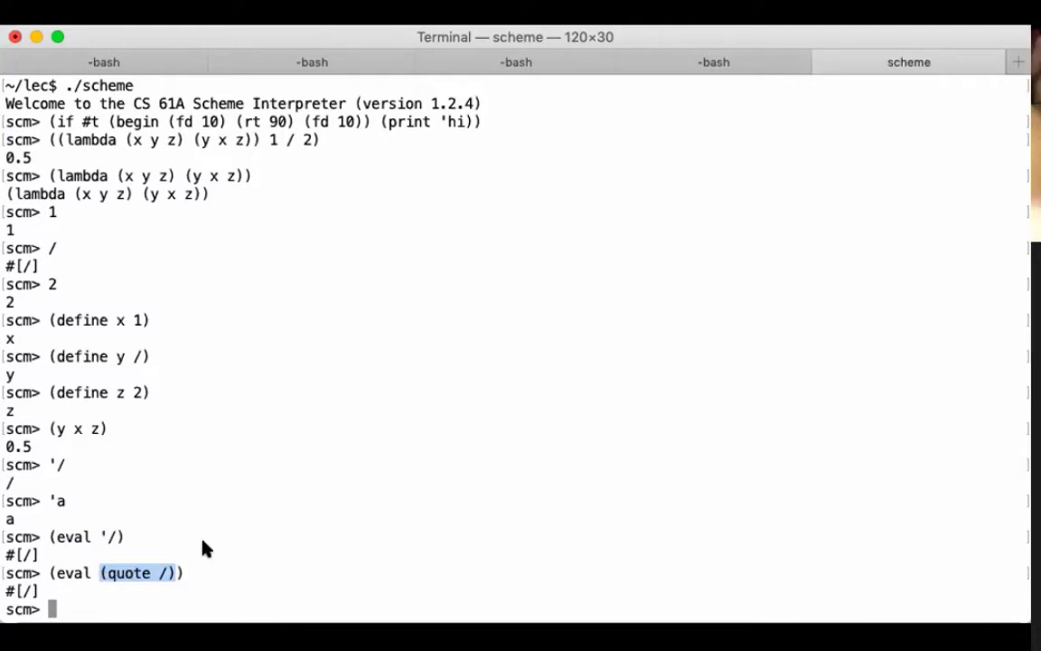
{"action": "mouse_move", "coordinate": [107, 550]}
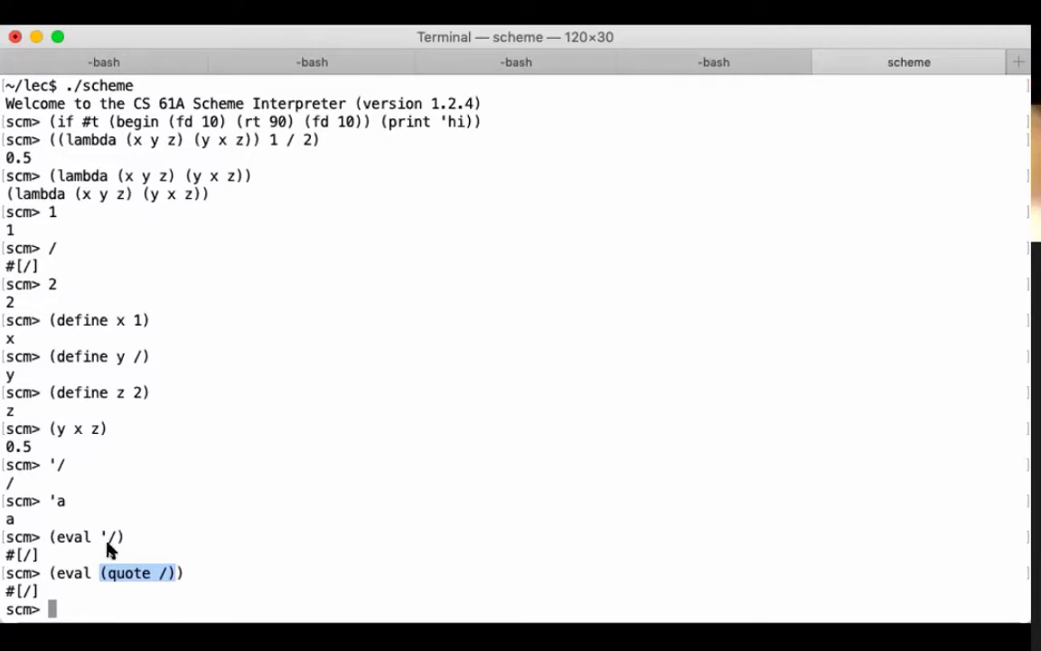
{"action": "mouse_move", "coordinate": [298, 557]}
{"action": "type", "text": "((lambda (x y z) (y x z)) 1 '/ 2)"}
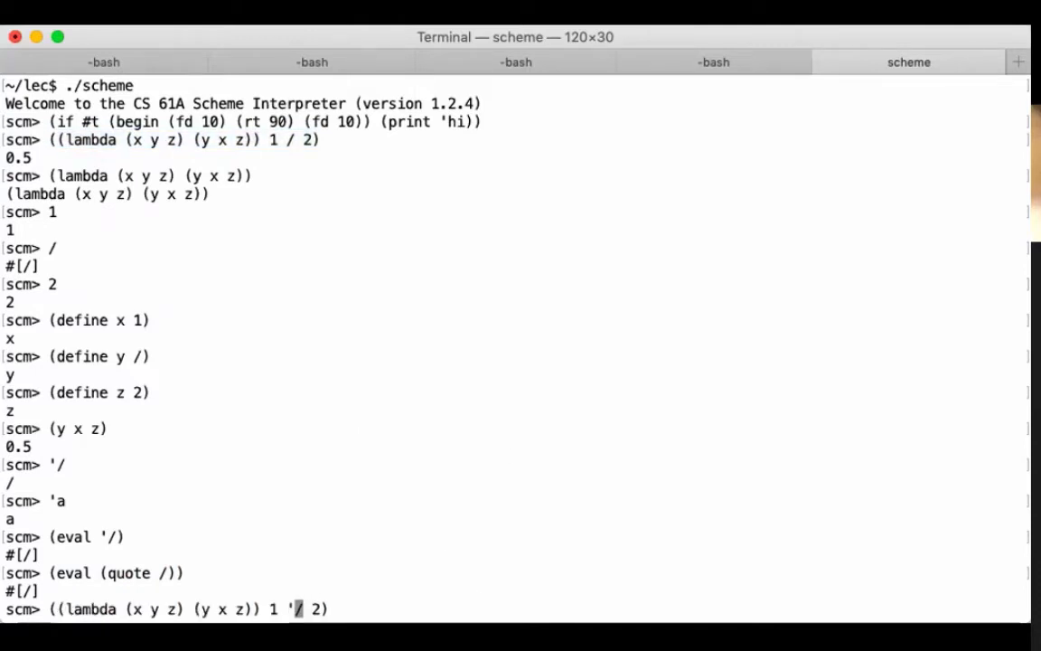
{"action": "mouse_move", "coordinate": [299, 629]}
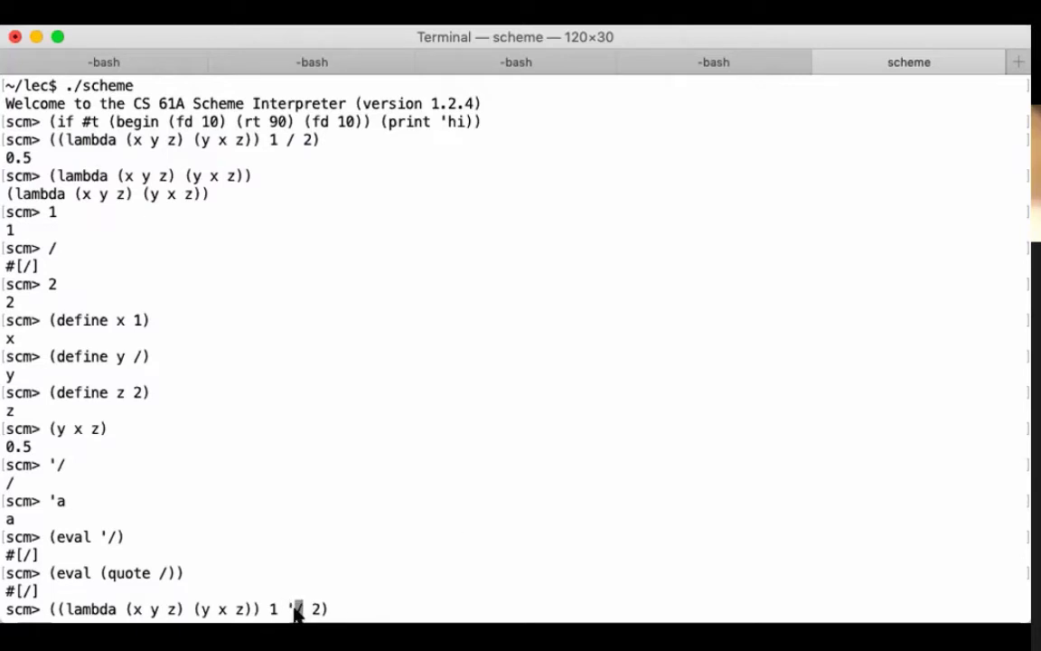
{"action": "mouse_move", "coordinate": [217, 544]}
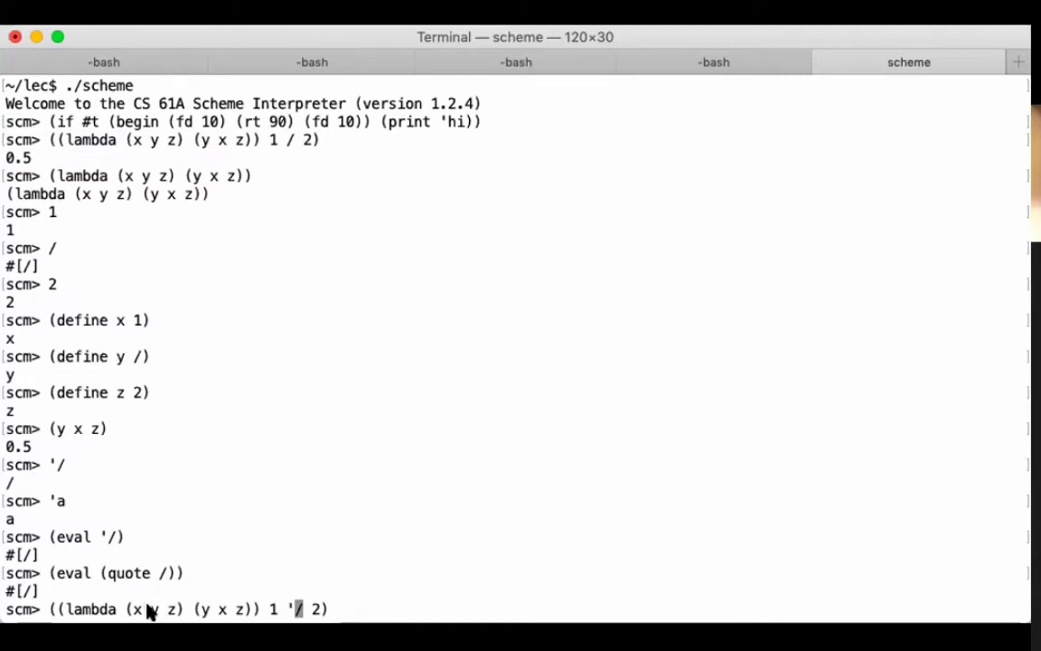
{"action": "mouse_move", "coordinate": [161, 600]}
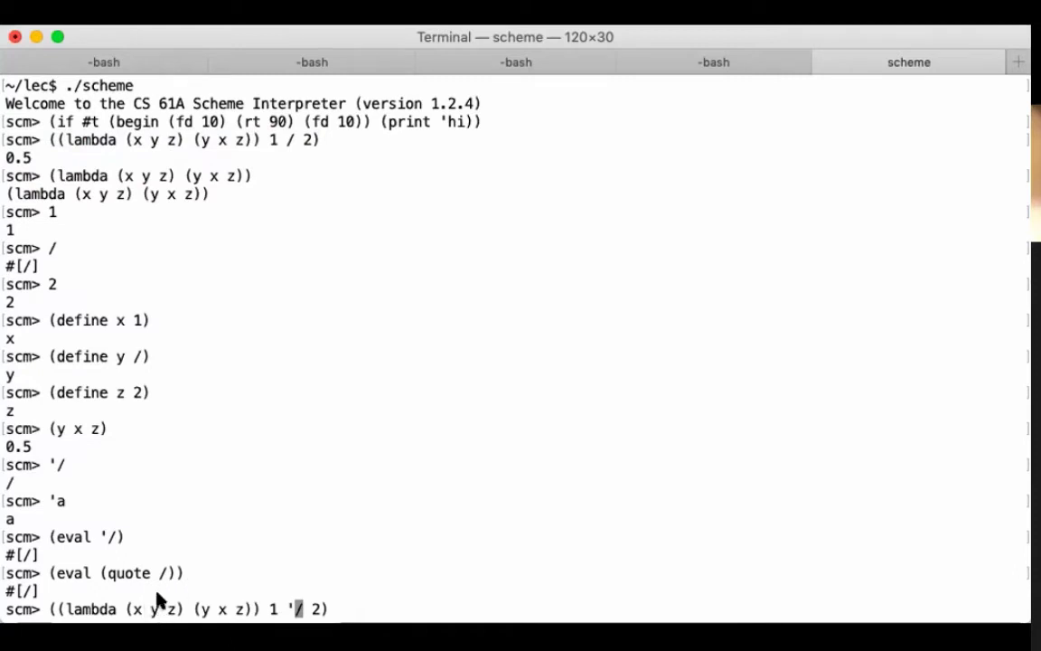
{"action": "mouse_move", "coordinate": [221, 611]}
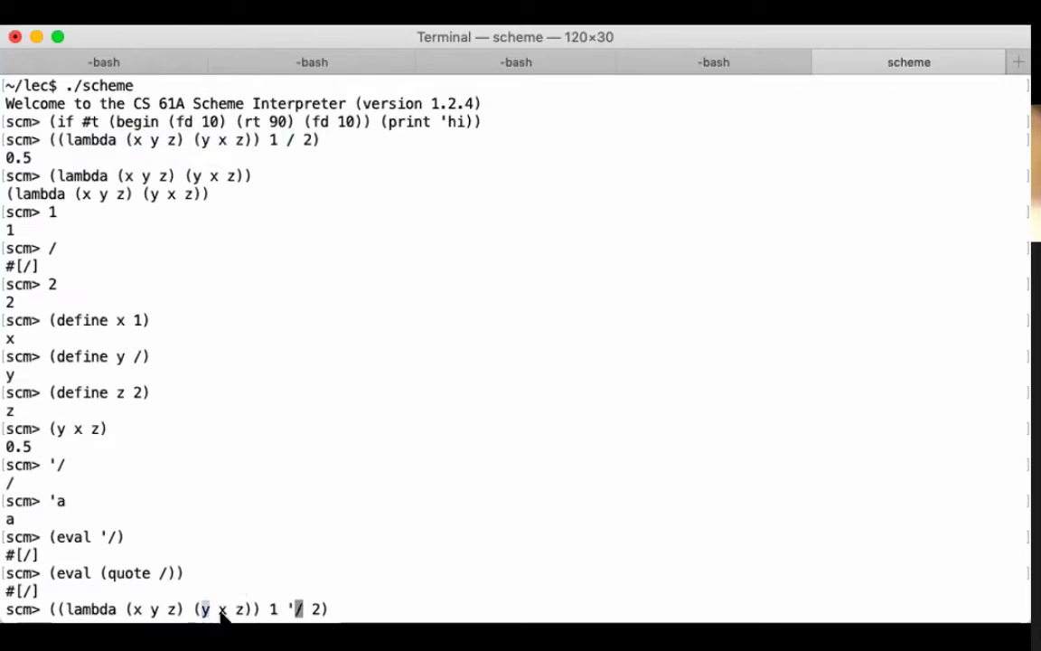
{"action": "mouse_move", "coordinate": [206, 631]}
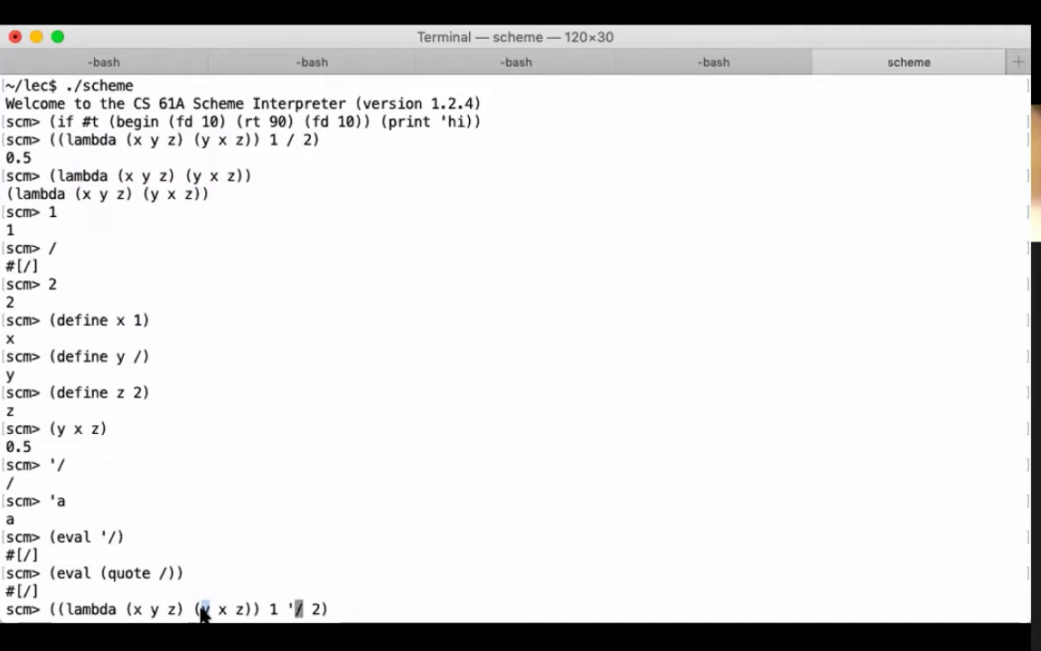
- Run ((lambda (x y z) (y x z)) 1 '/ 2), raising 'str is not callable: /'
{"action": "key", "text": "Return"}
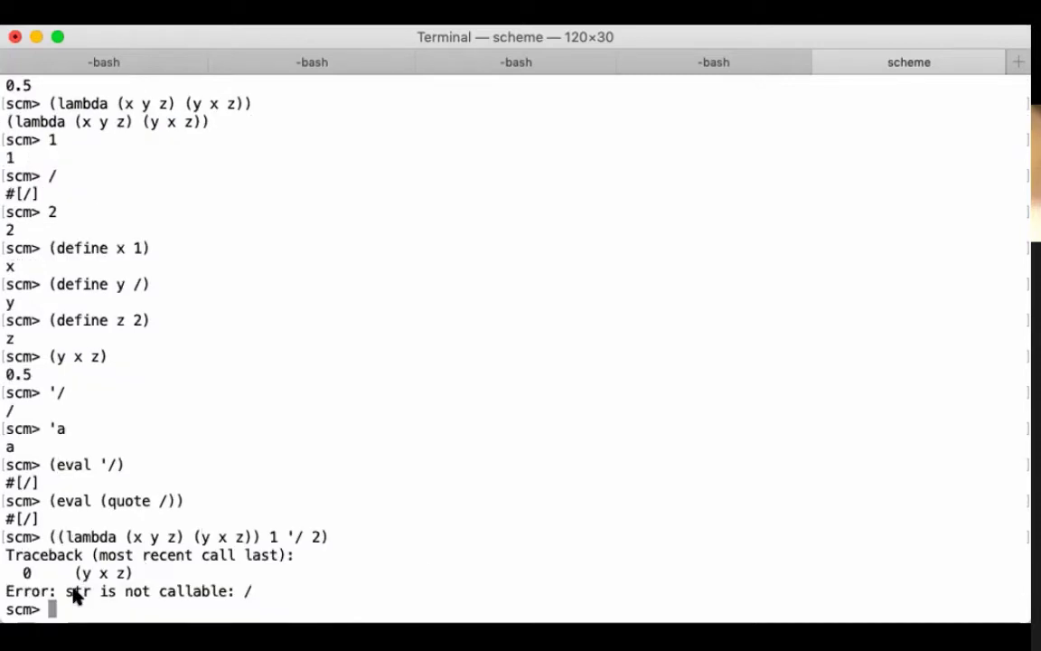
- Define y as '/, show (/ 1 2) gives 0.5 while (y 1 2) fails as not callable
{"action": "double_click", "coordinate": [79, 604]}
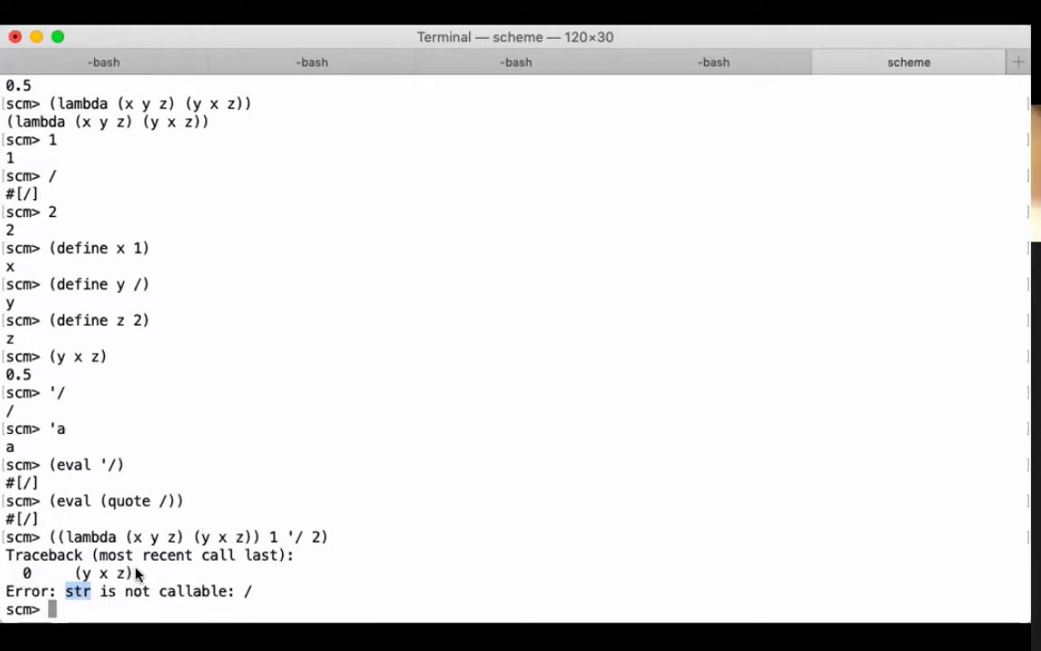
{"action": "mouse_move", "coordinate": [252, 517]}
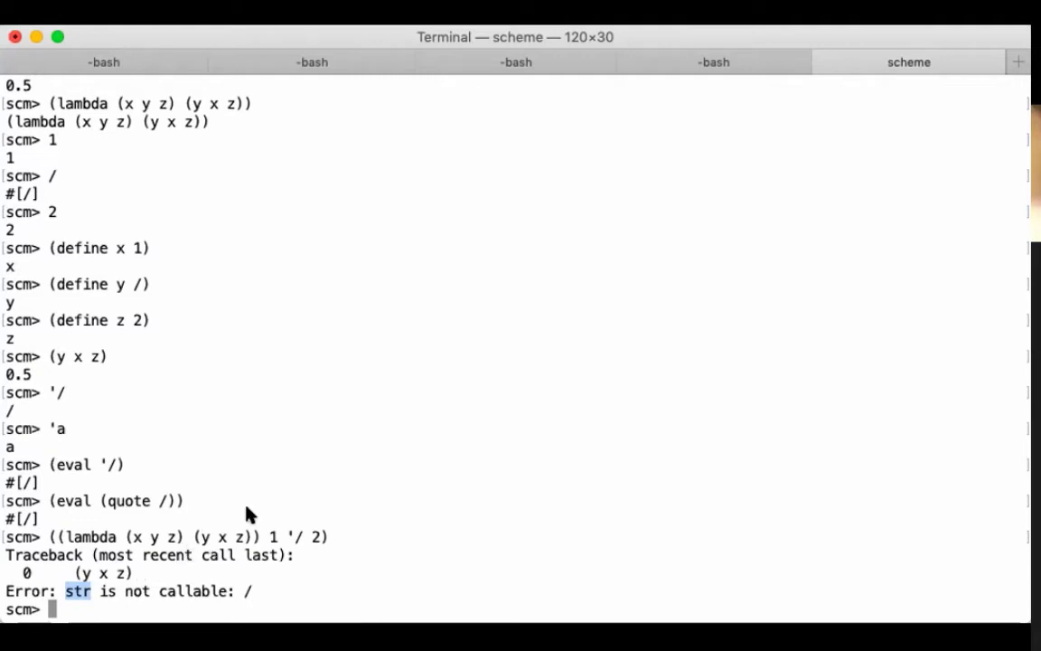
{"action": "type", "text": "(define y"}
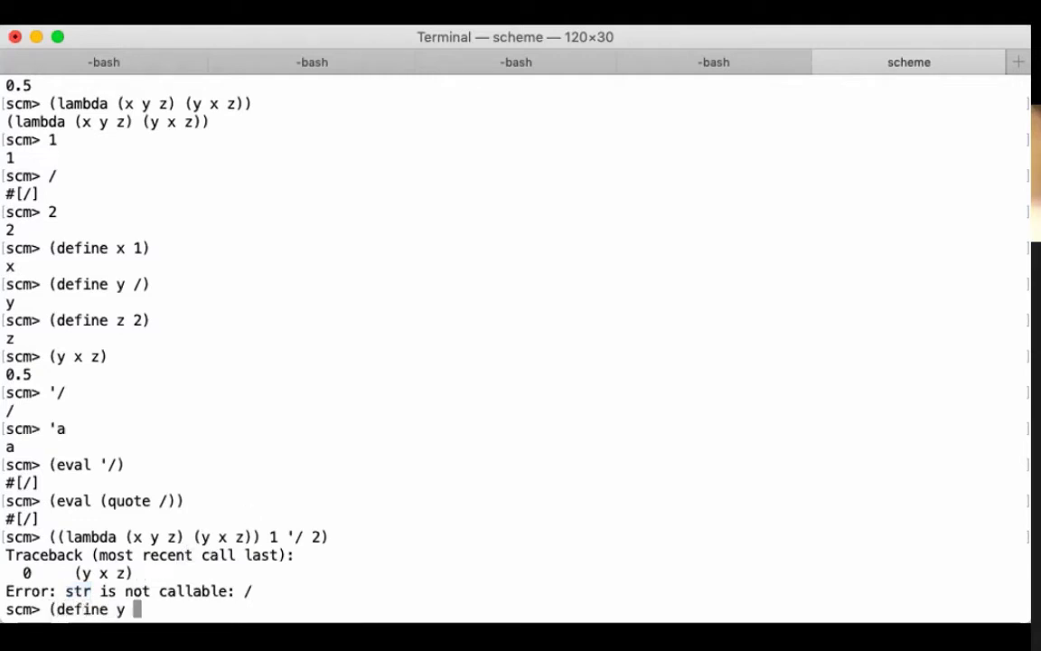
{"action": "type", "text": "'/)"}
{"action": "type", "text": "("}
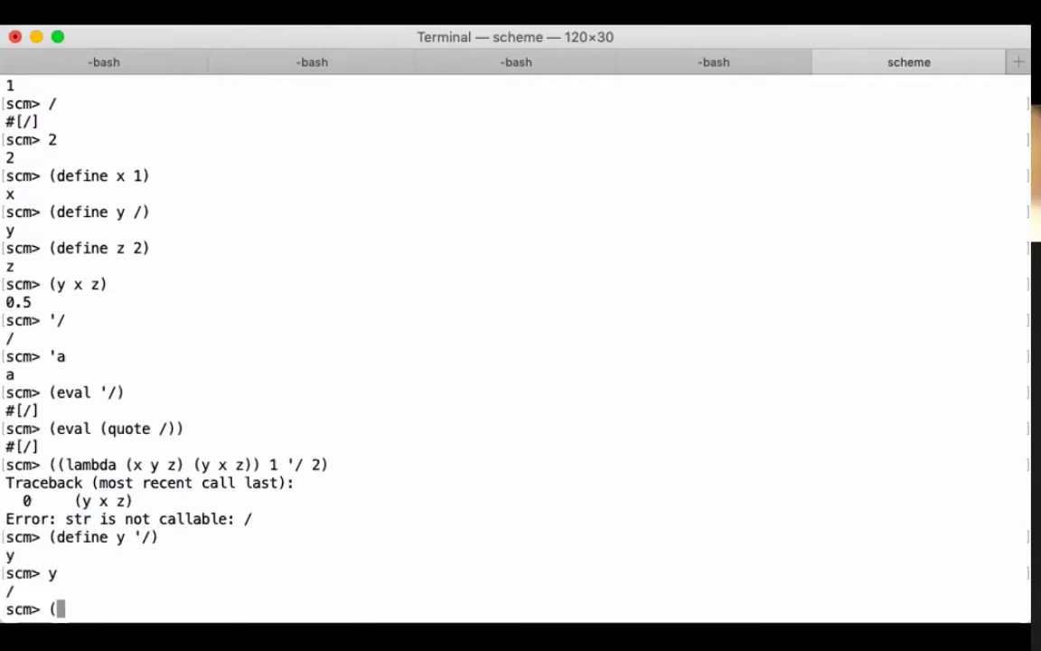
{"action": "type", "text": "/ 1 2)"}
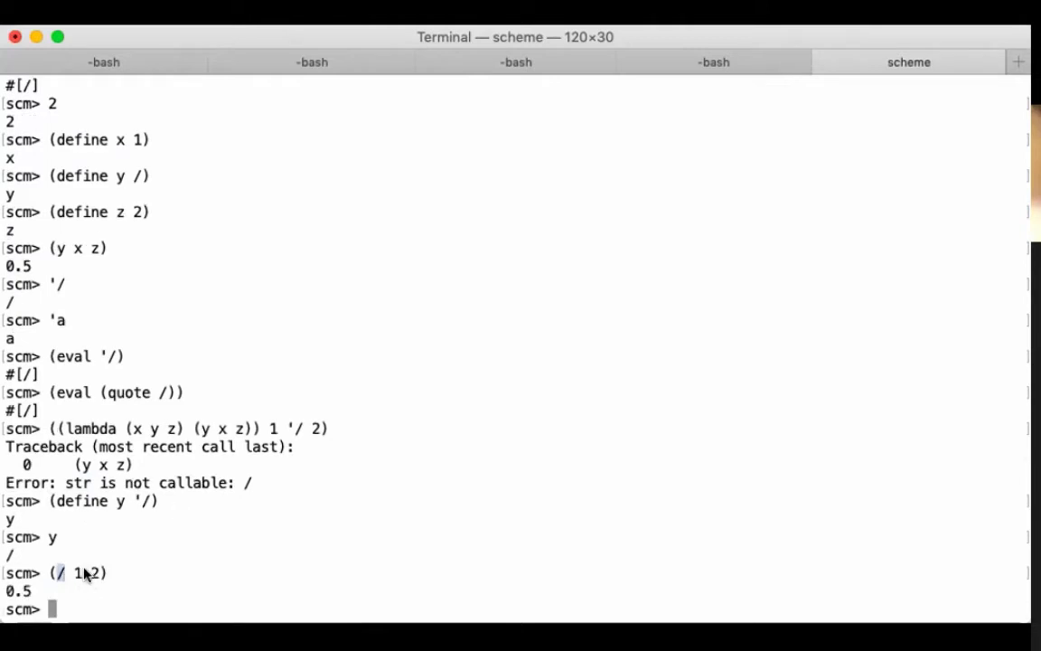
{"action": "type", "text": "(y 1 2)"}
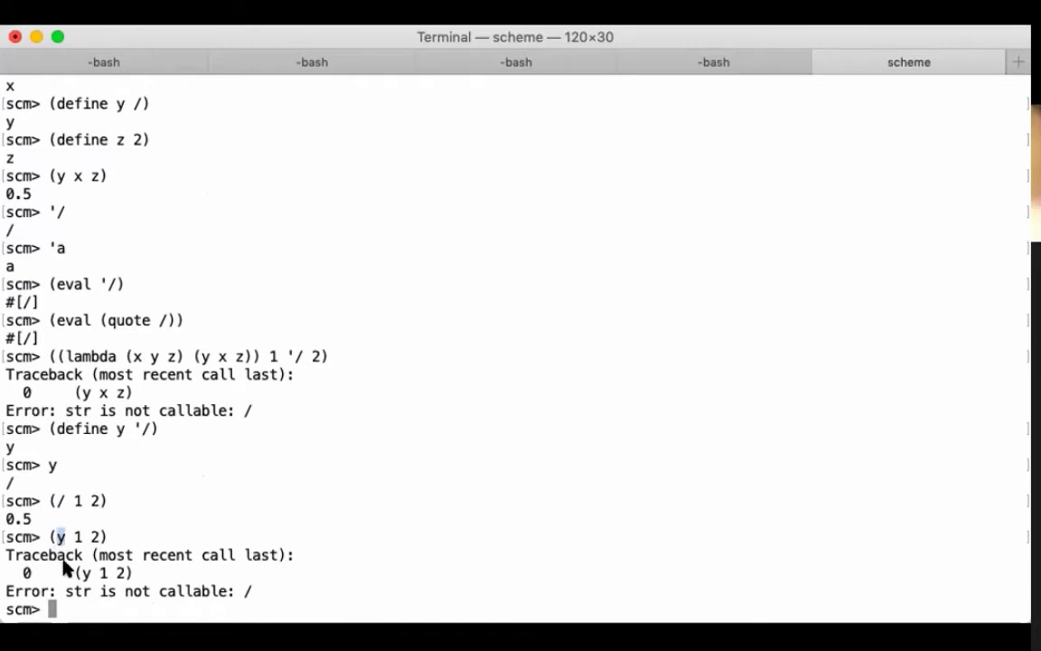
{"action": "mouse_move", "coordinate": [67, 575]}
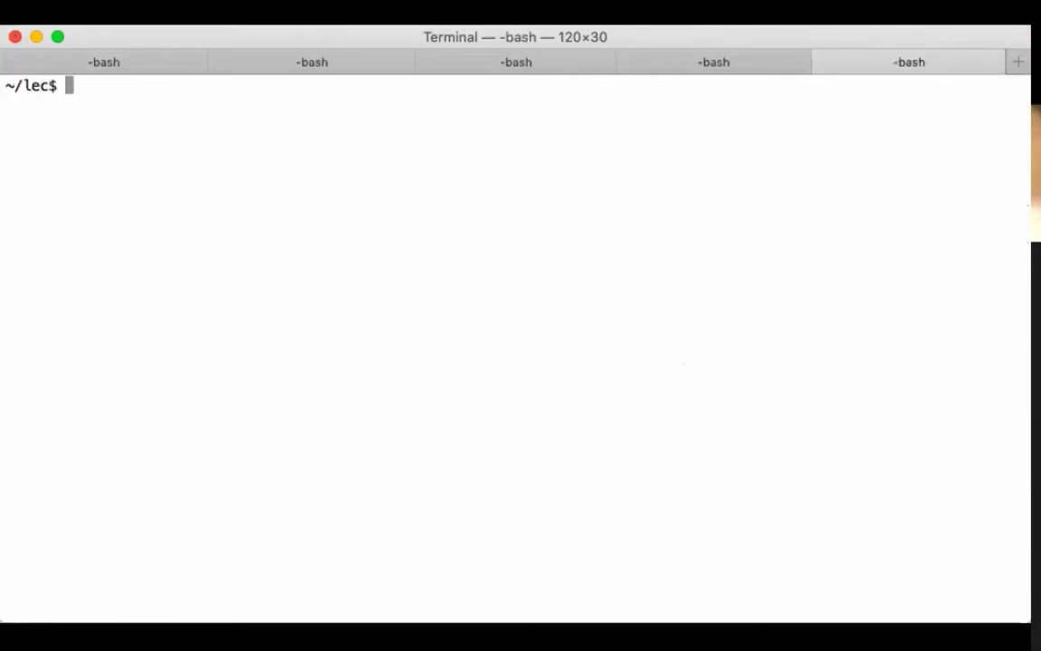
- Start sqlite3 and create table ints as select 1 as n union select 2
{"action": "type", "text": "sqult"}
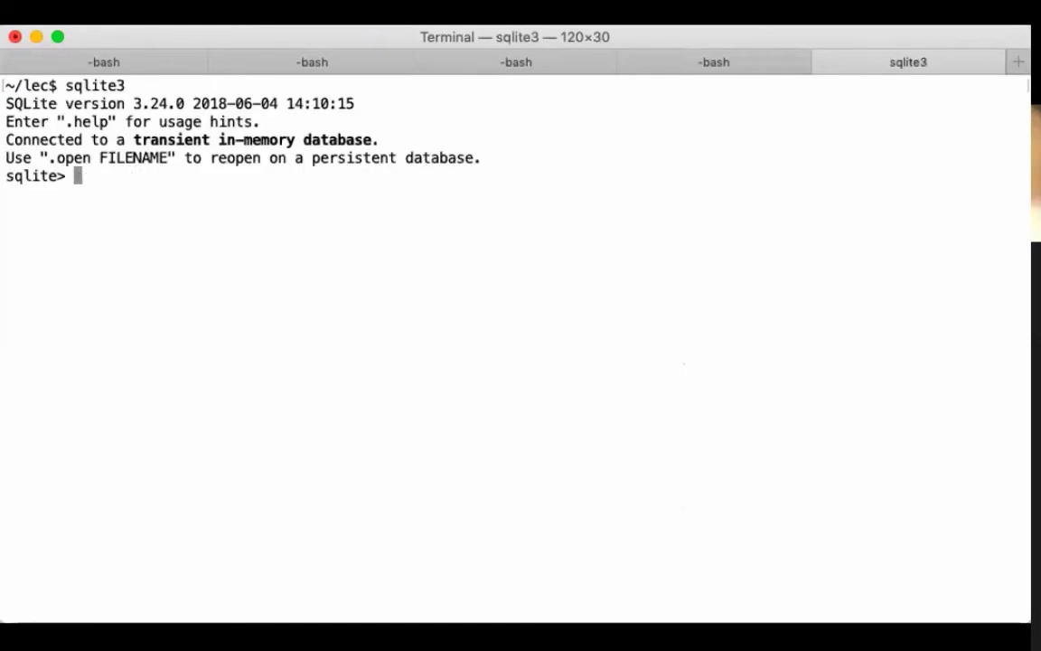
{"action": "type", "text": "sele"}
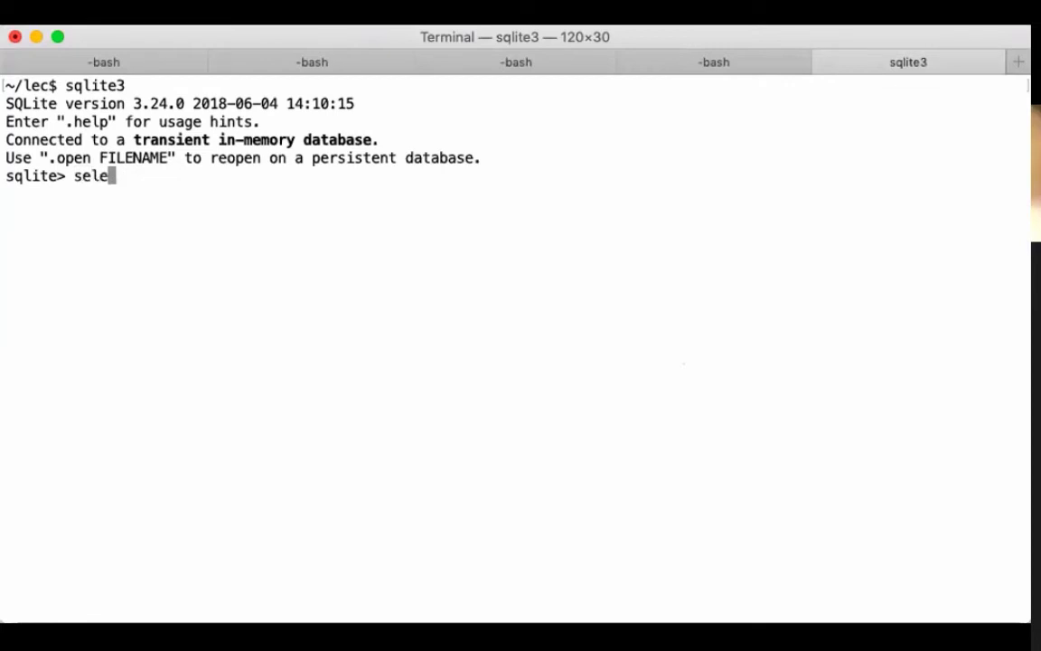
{"action": "type", "text": "create table i"}
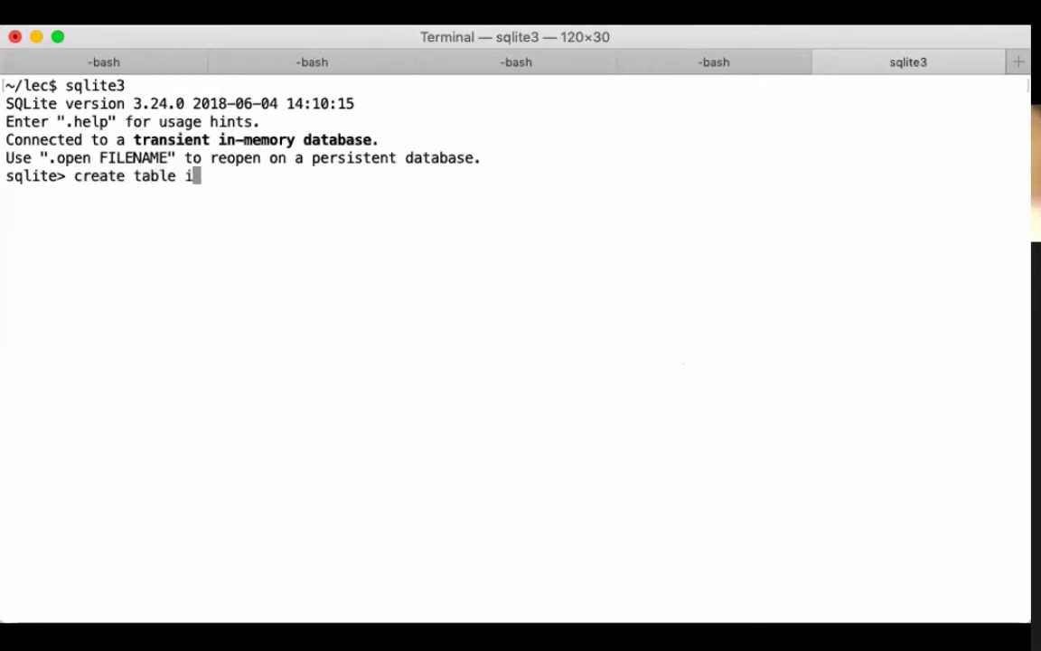
{"action": "type", "text": "nts"}
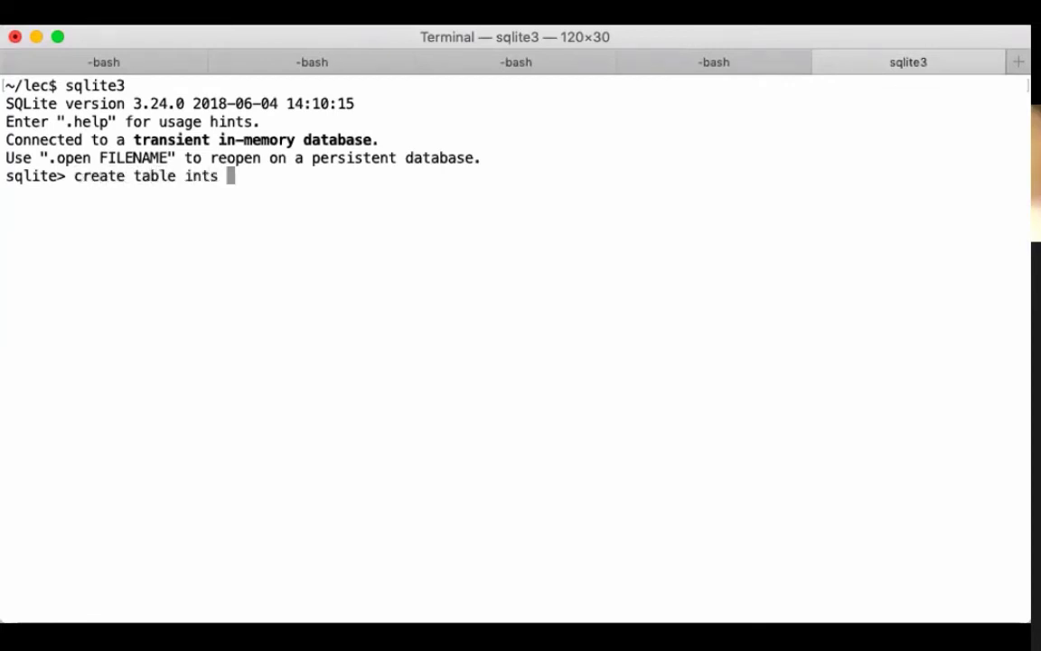
{"action": "type", "text": "as s"}
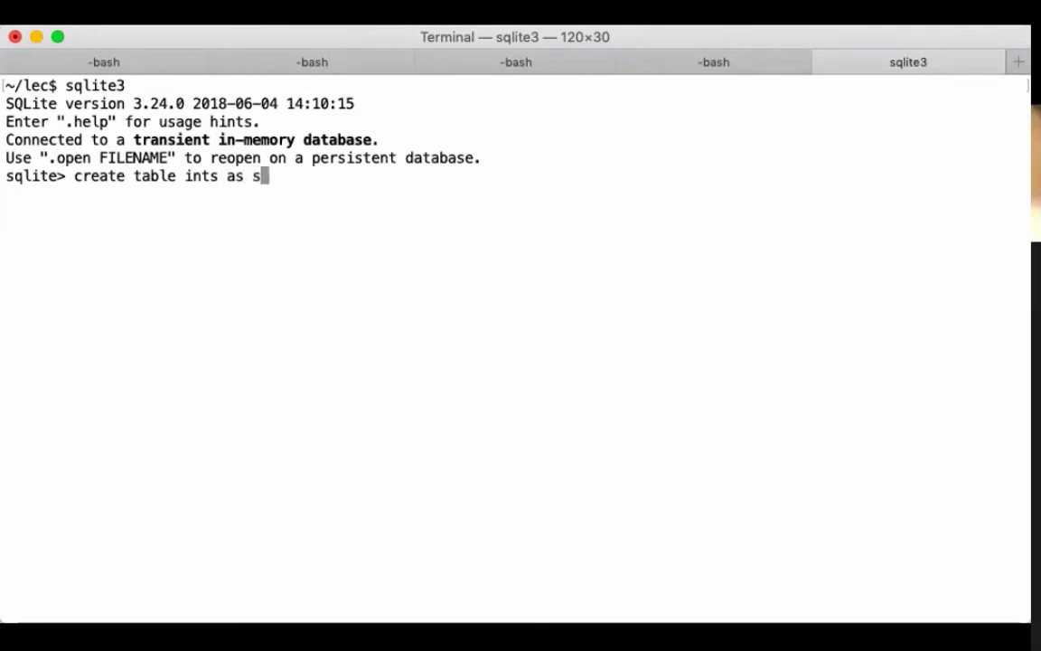
{"action": "type", "text": "elect 1 as"}
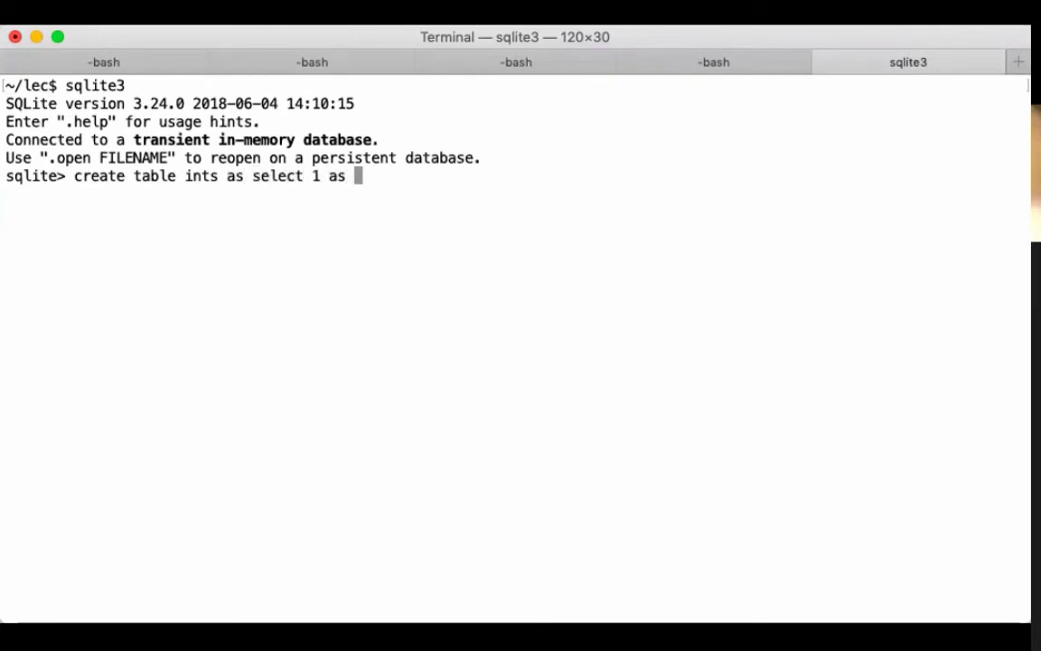
{"action": "type", "text": "n"}
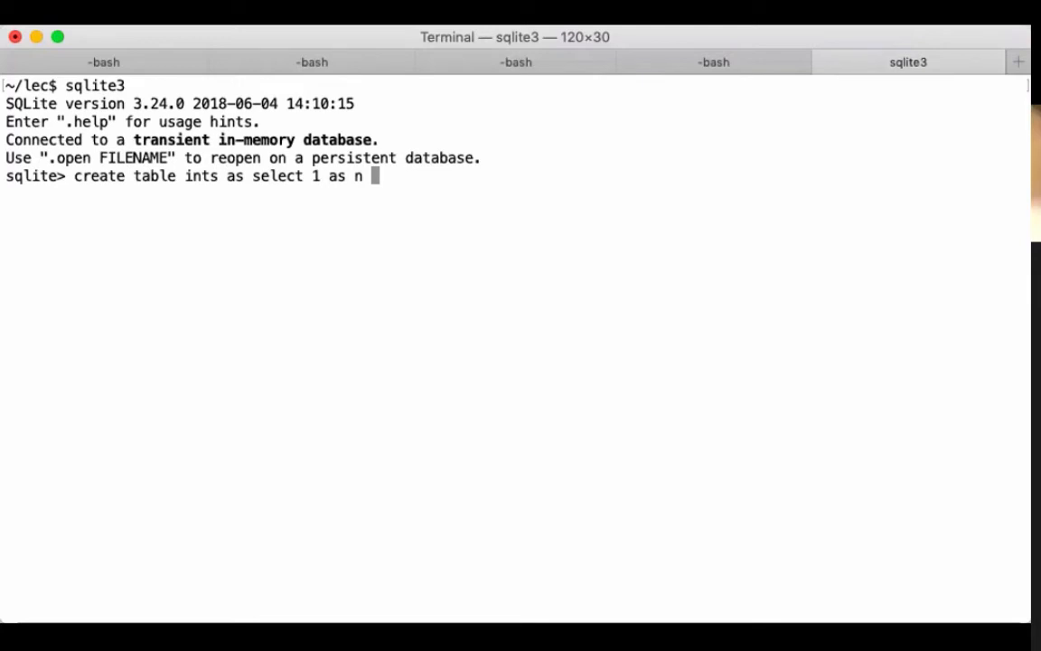
{"action": "type", "text": "union select 2;"}
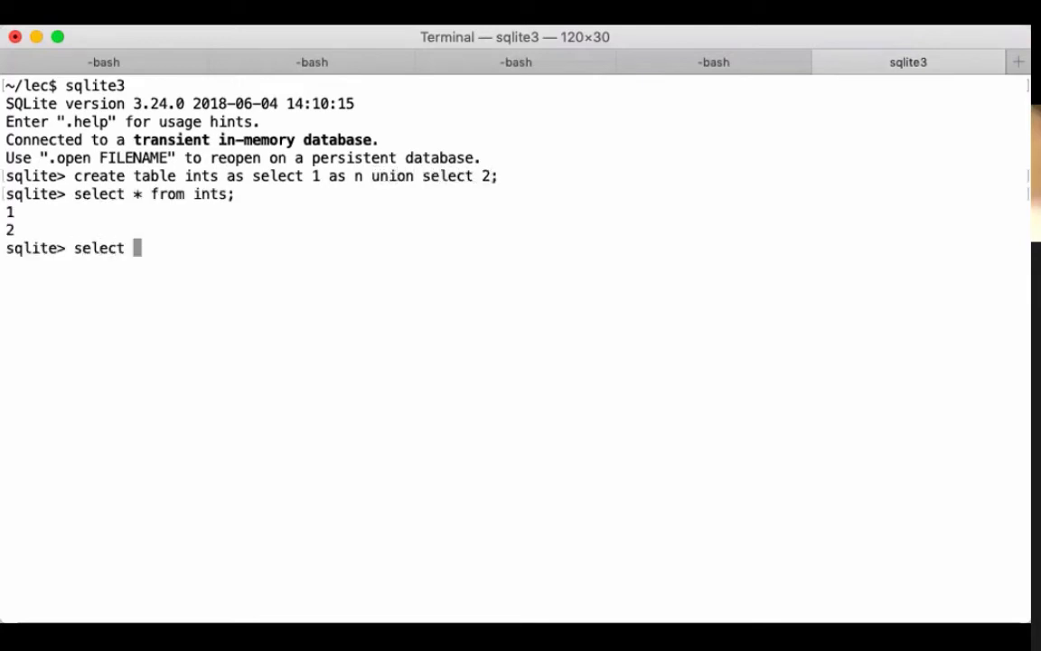
- Query select n + 2 from ints where n > 1, returning 4, and retype it
{"action": "type", "text": "from in"}
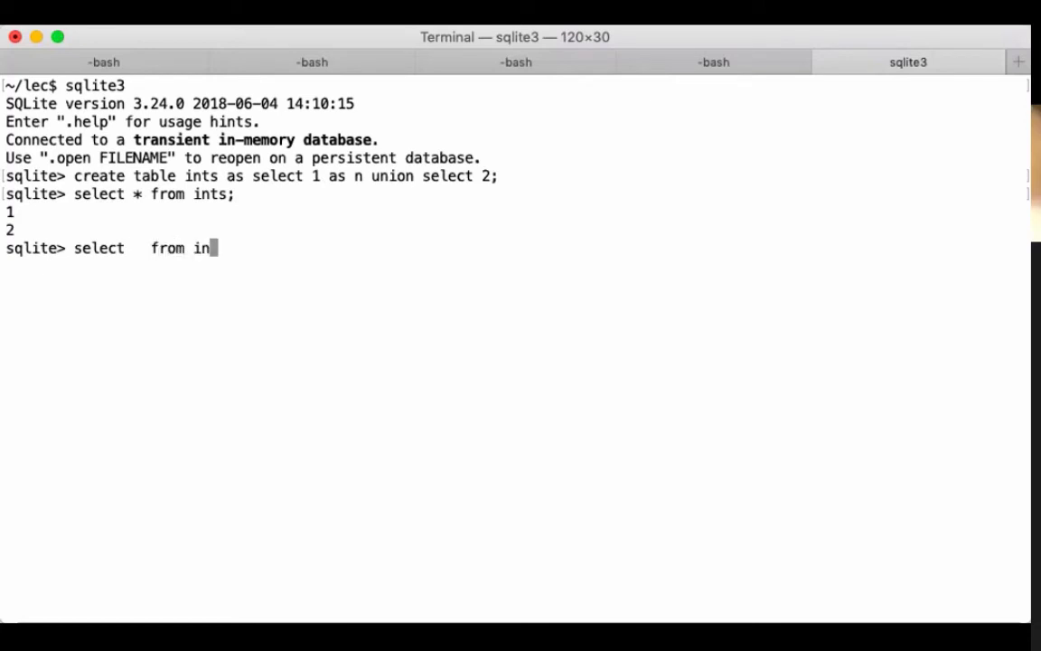
{"action": "type", "text": "ts whi"}
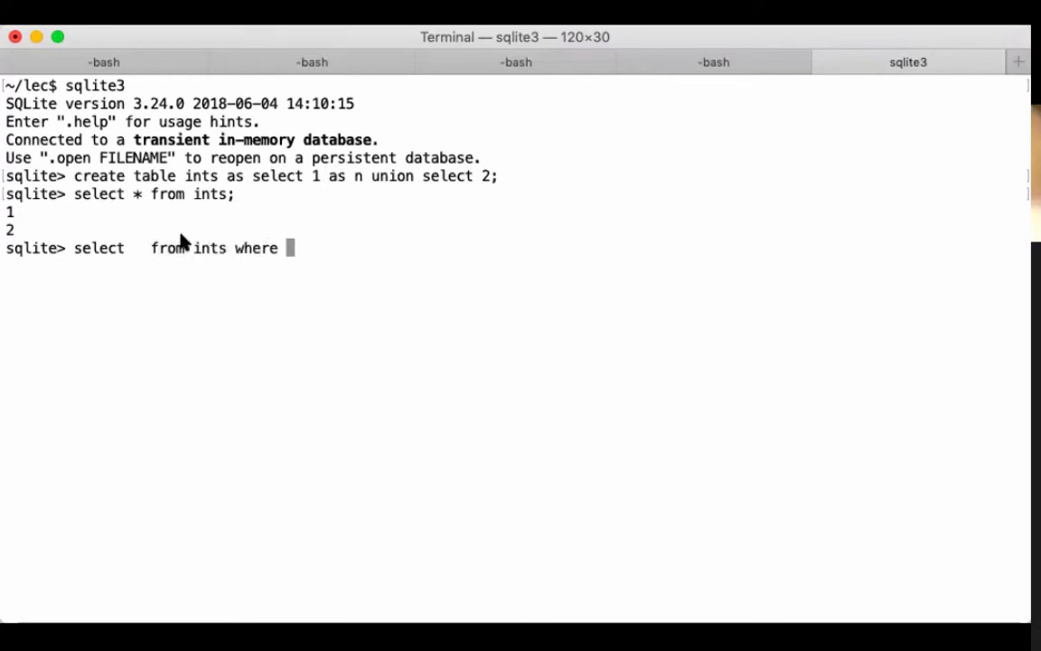
{"action": "double_click", "coordinate": [208, 247]}
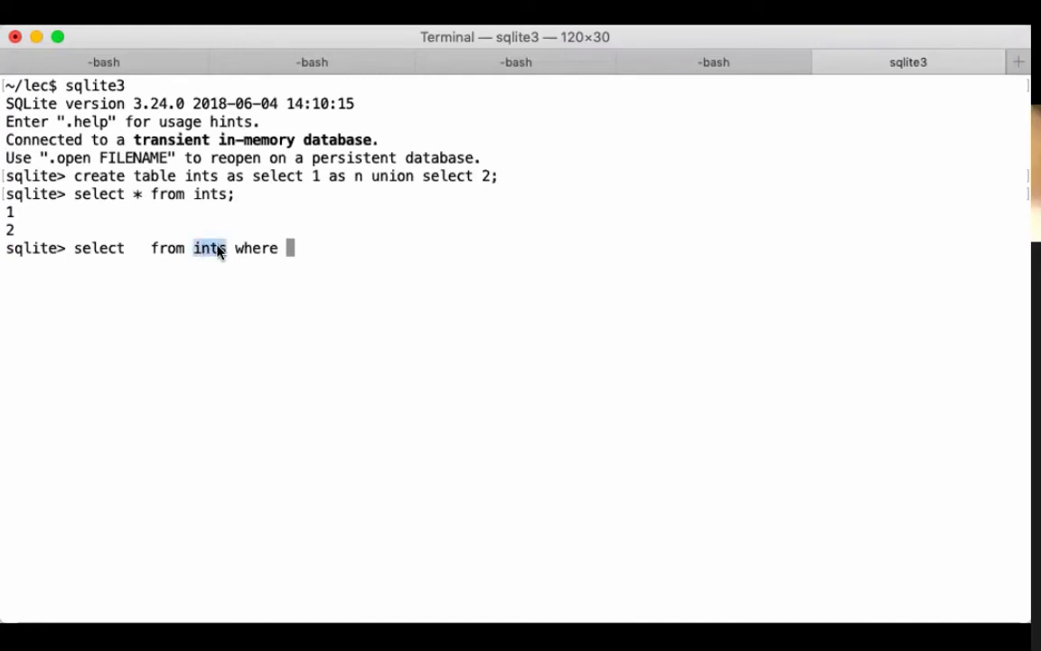
{"action": "mouse_move", "coordinate": [329, 244]}
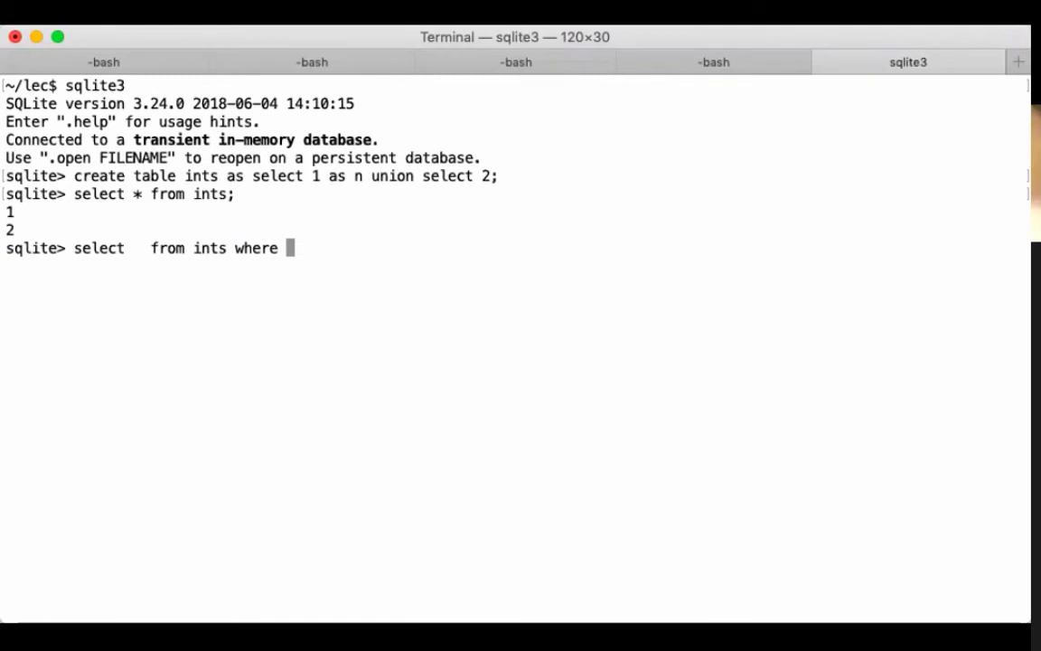
{"action": "type", "text": "n > 1"}
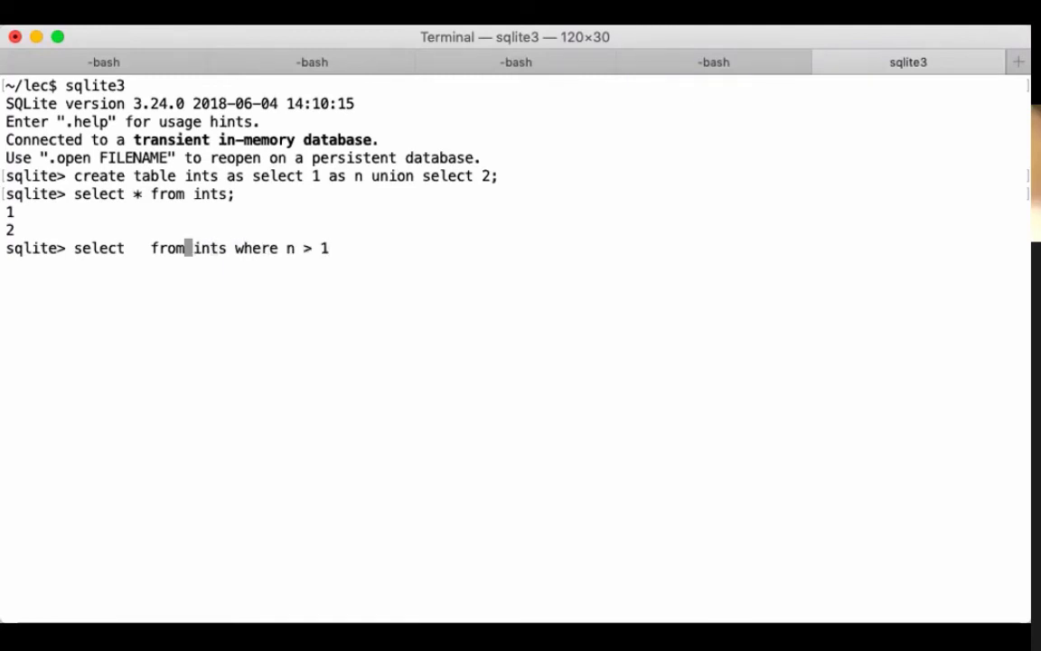
{"action": "type", "text": "n"}
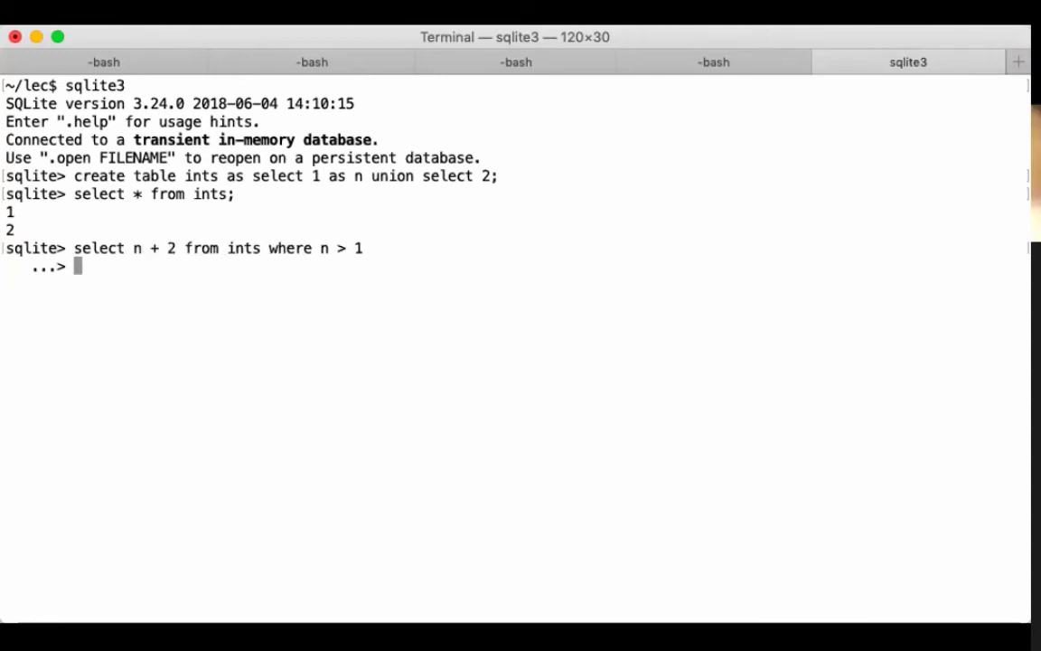
{"action": "type", "text": ";"}
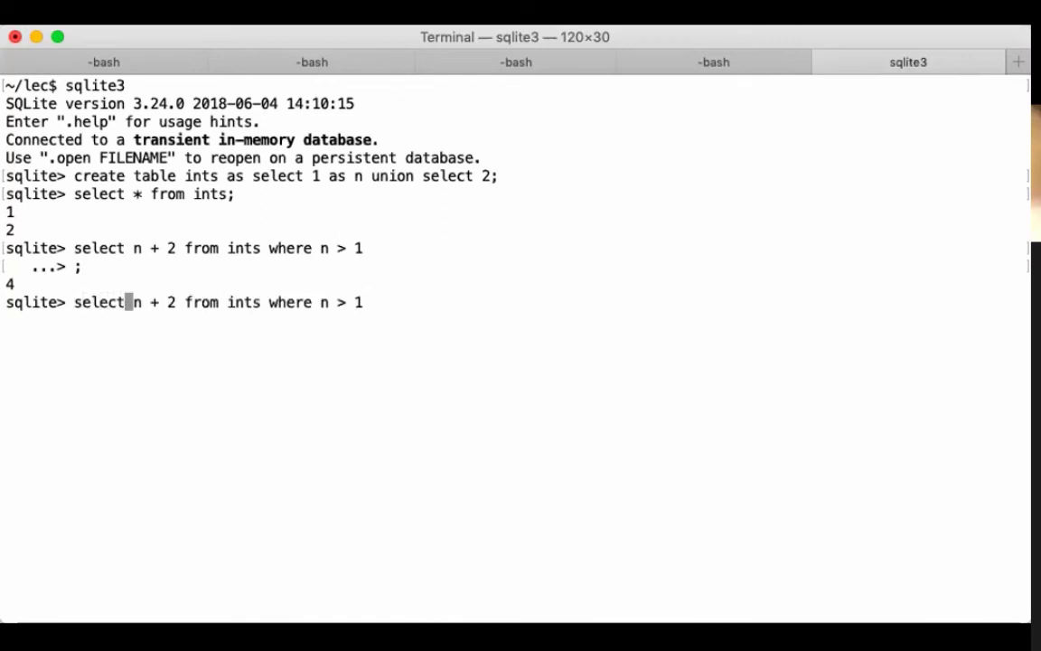
- Run select n + 2 as b from ints where b > 3, also returning 4, highlighting the alias
{"action": "type", "text": "as"}
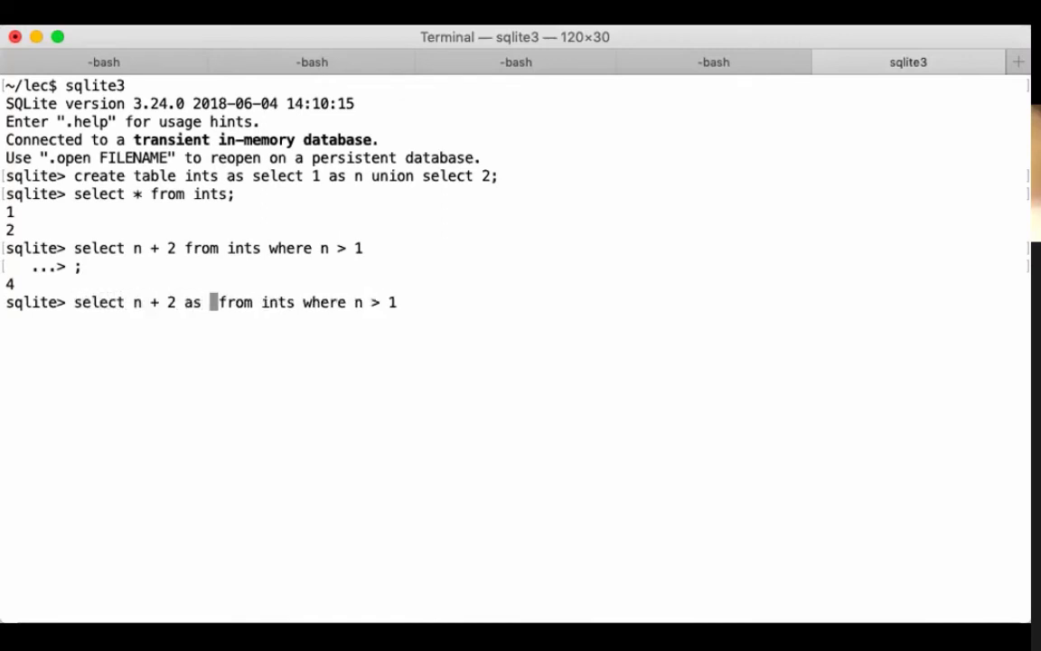
{"action": "type", "text": "b"}
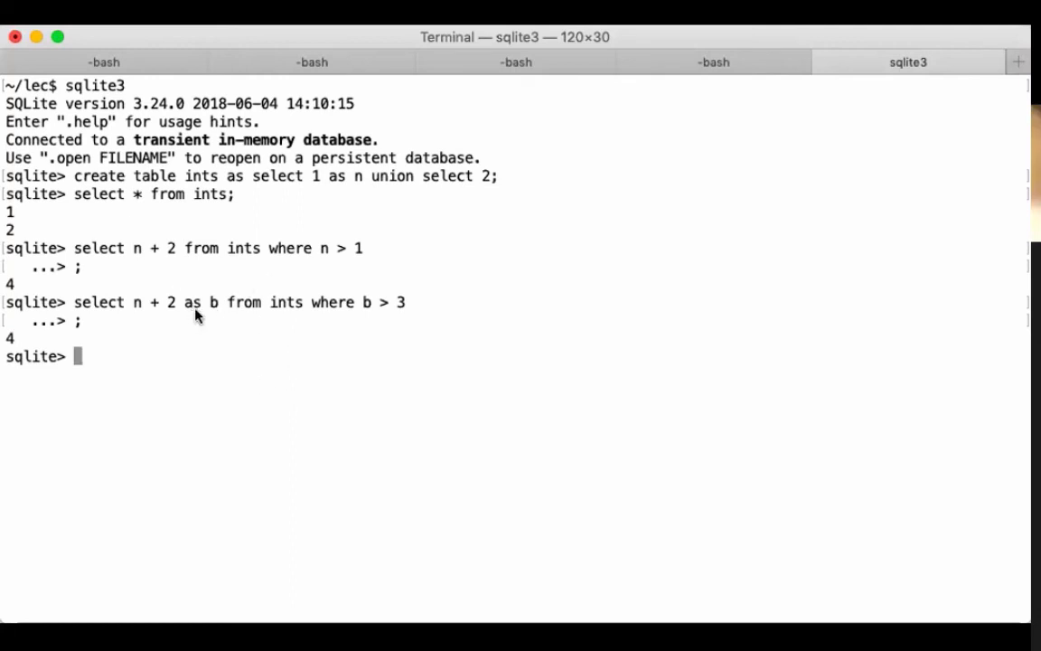
{"action": "double_click", "coordinate": [286, 302]}
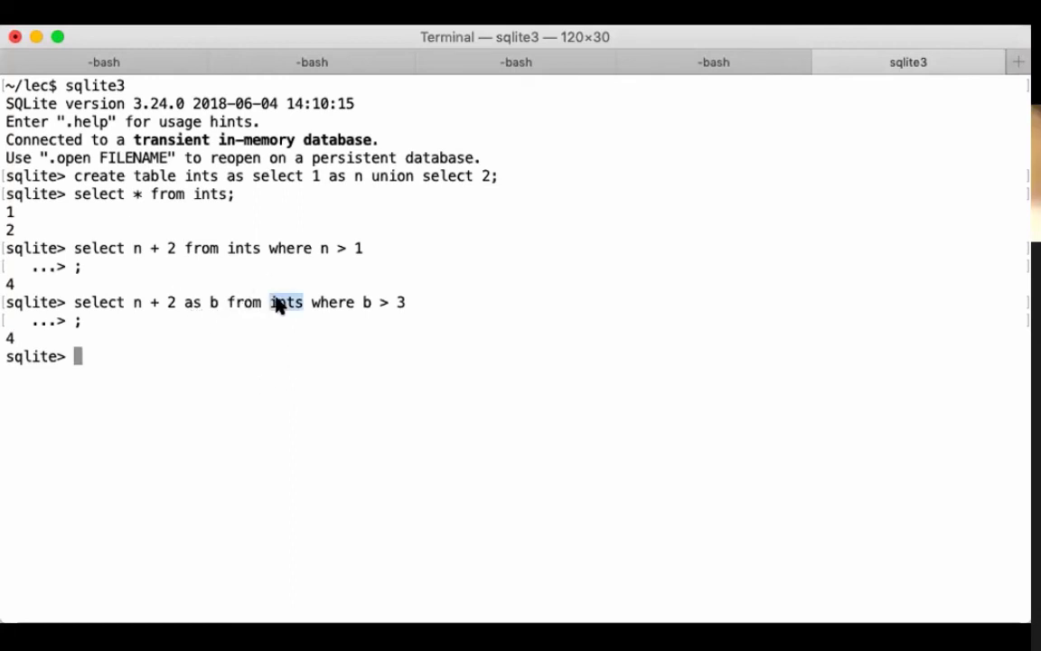
{"action": "left_click_drag", "start_coordinate": [311, 302], "coordinate": [401, 302]}
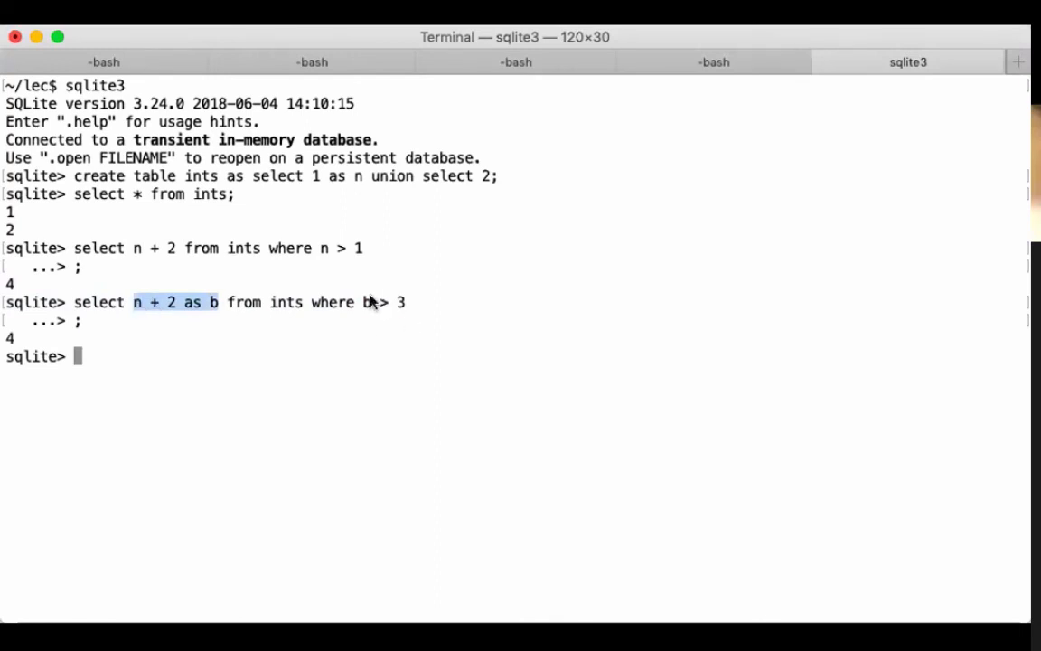
{"action": "mouse_move", "coordinate": [130, 307]}
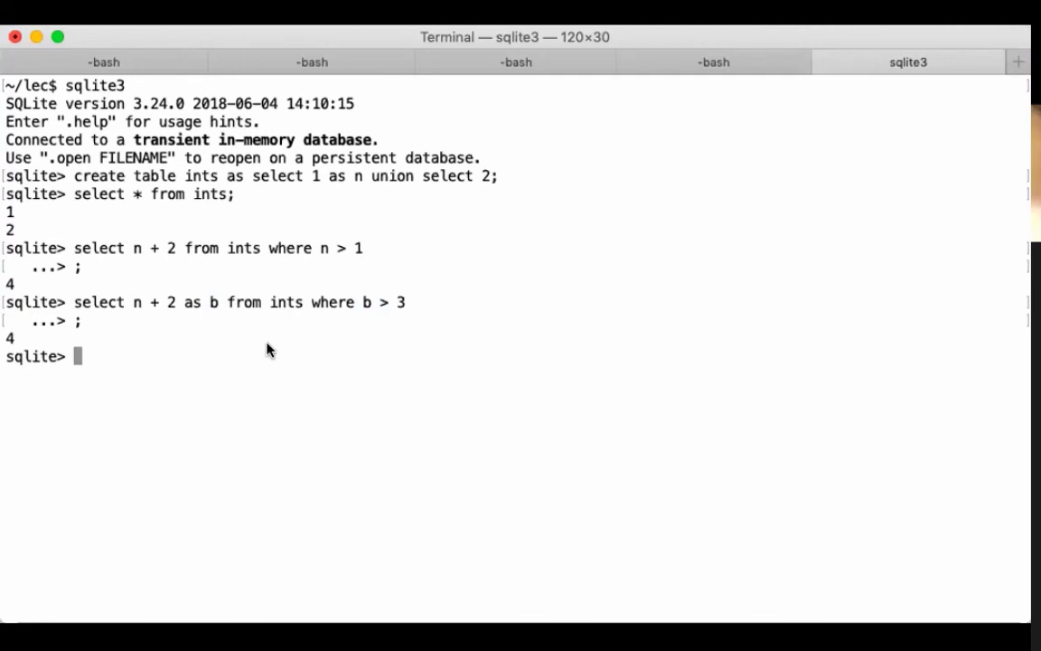
{"action": "mouse_move", "coordinate": [195, 310]}
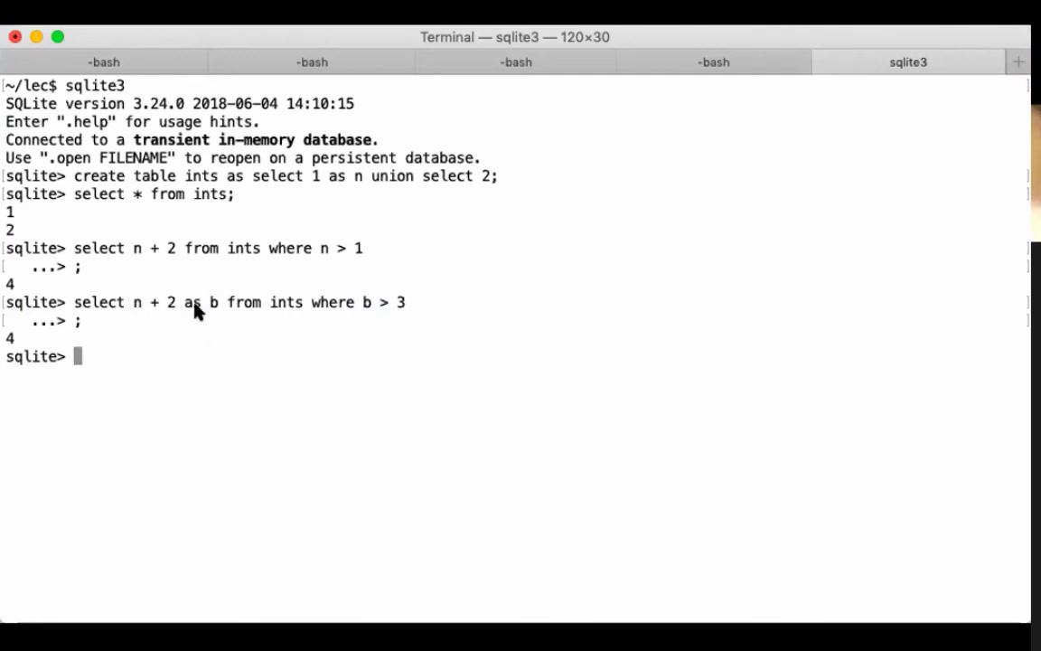
{"action": "double_click", "coordinate": [211, 302]}
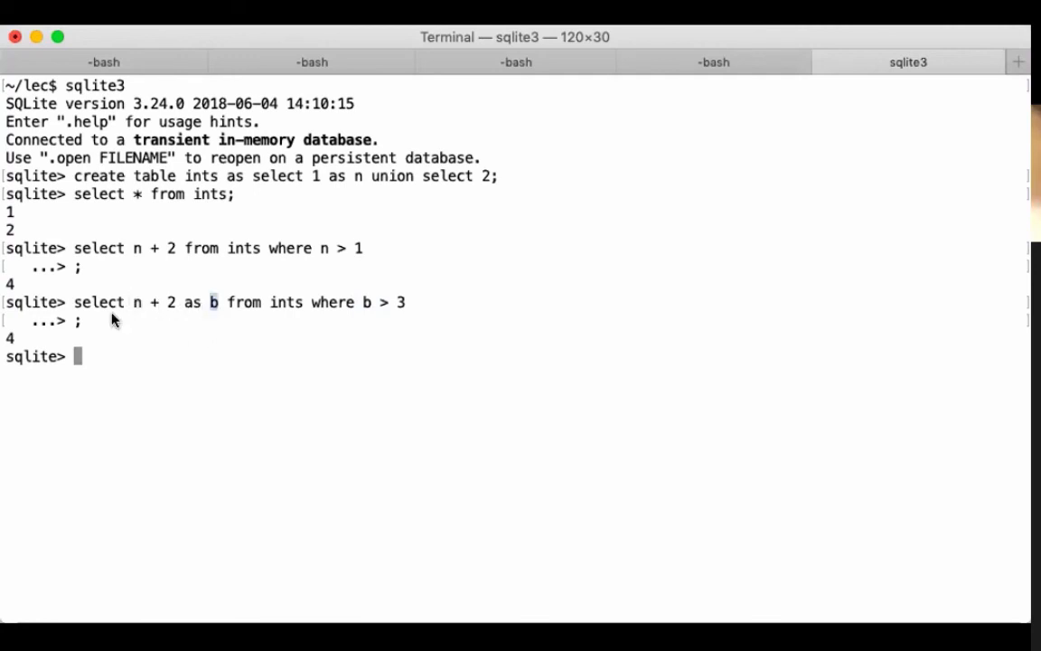
{"action": "mouse_move", "coordinate": [170, 329]}
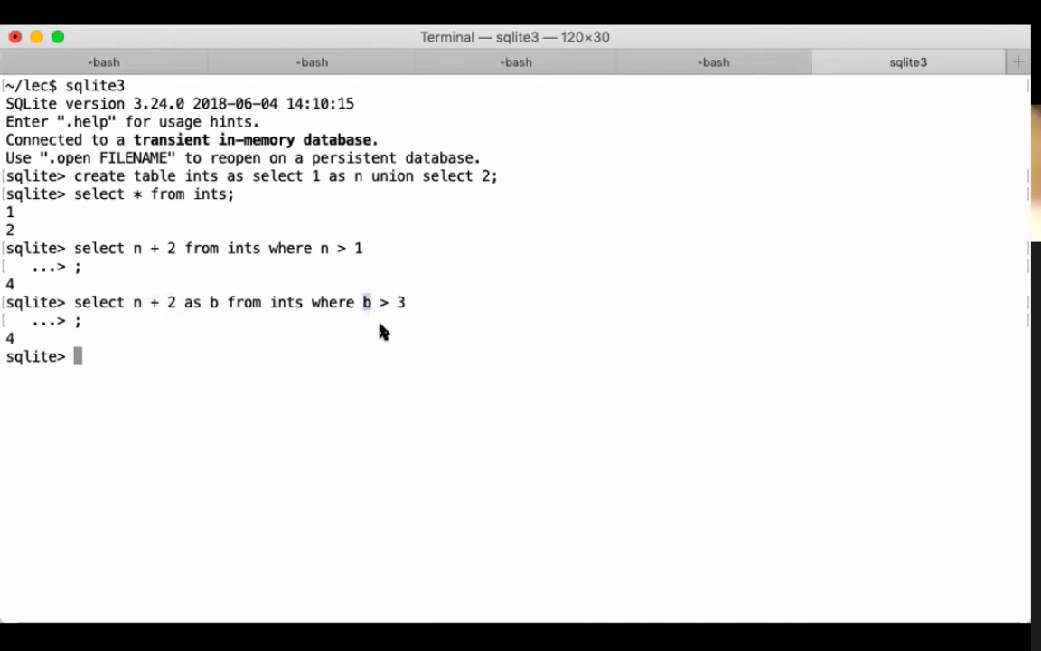
{"action": "mouse_move", "coordinate": [141, 304]}
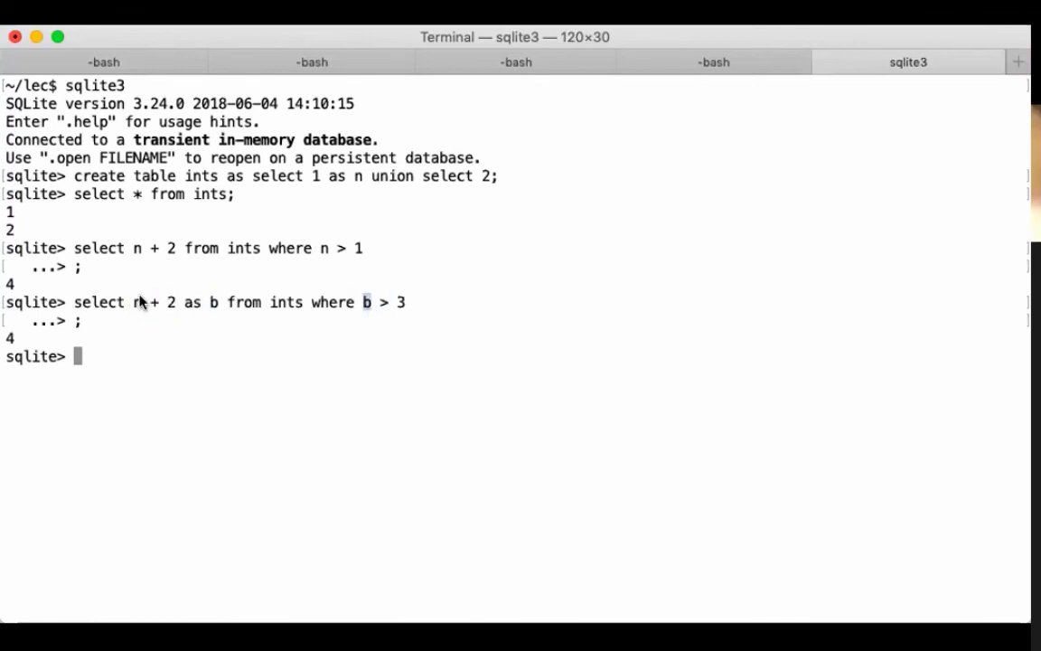